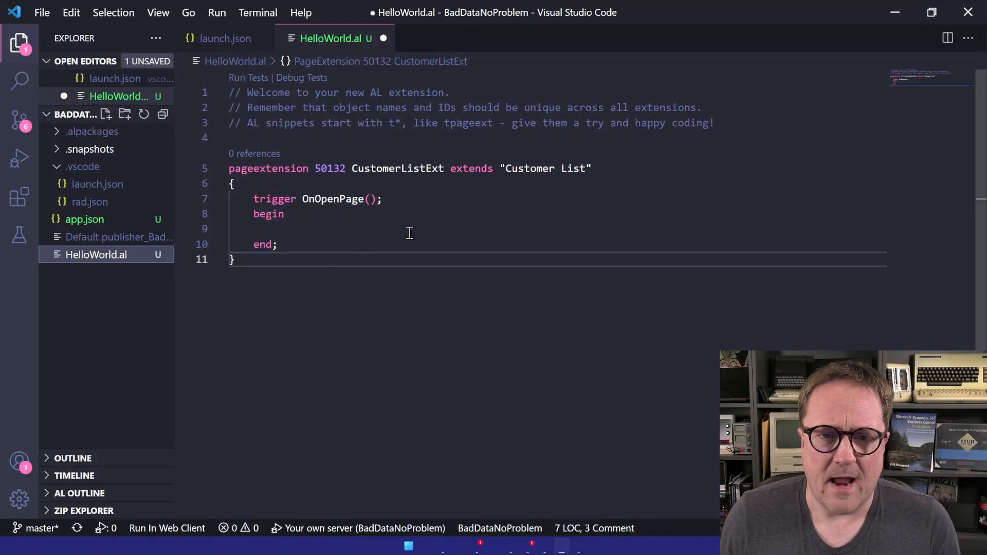
- Declare a local variable Cust : Record Customer in the OnOpenPage trigger
click(382, 198)
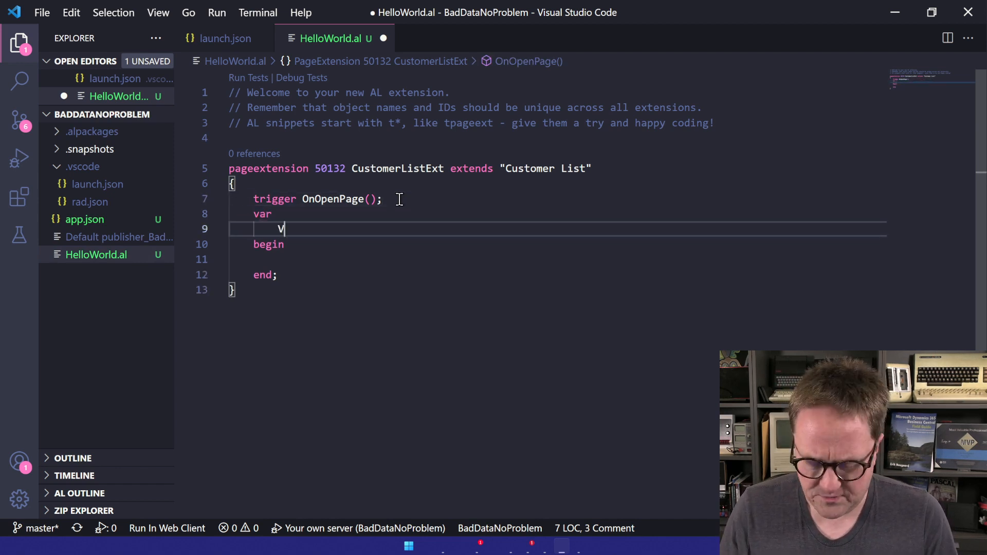
text(Cust :)
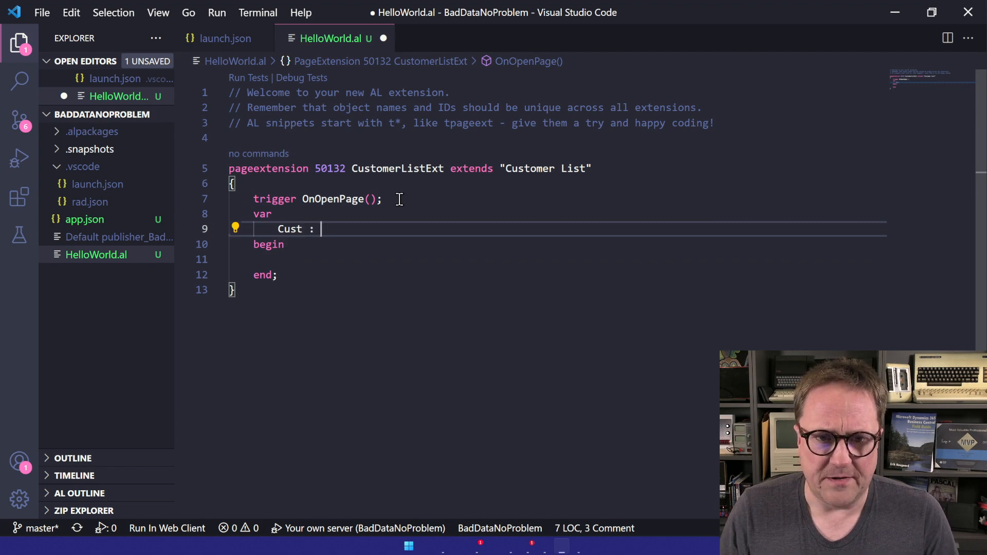
text(Record Custromer;)
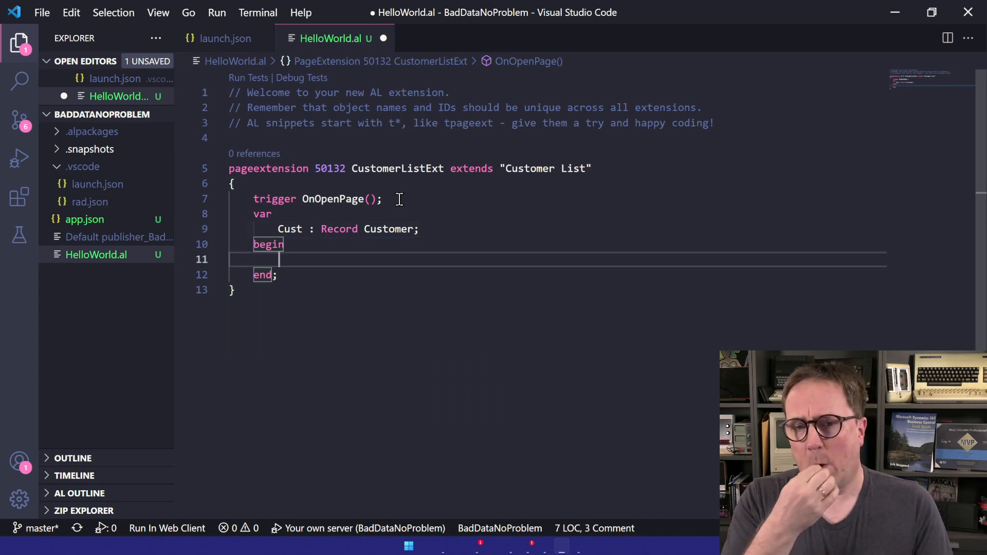
text(Cust.Init();)
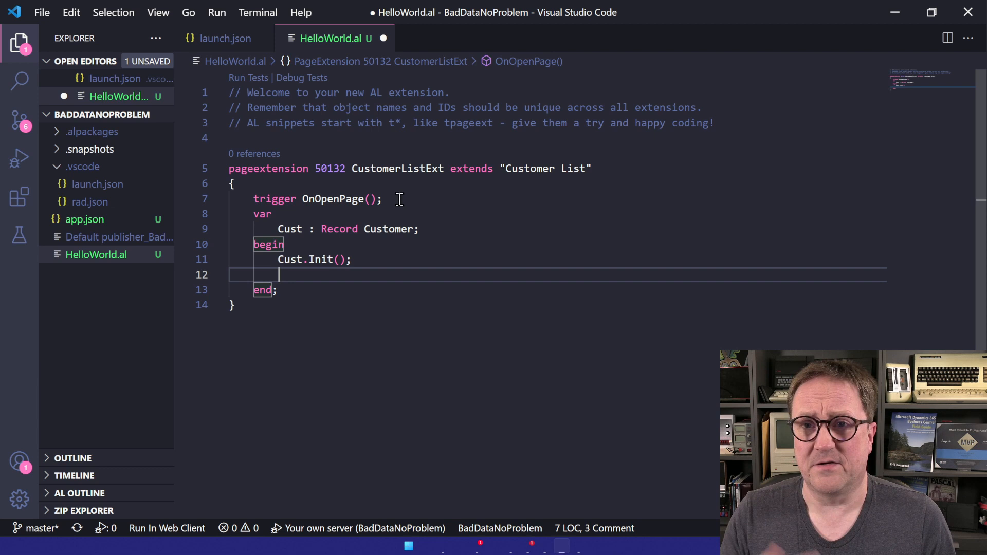
- Add Cust.Init, assign Cust."No." := '....' and call Cust.Insert
text(Cust)
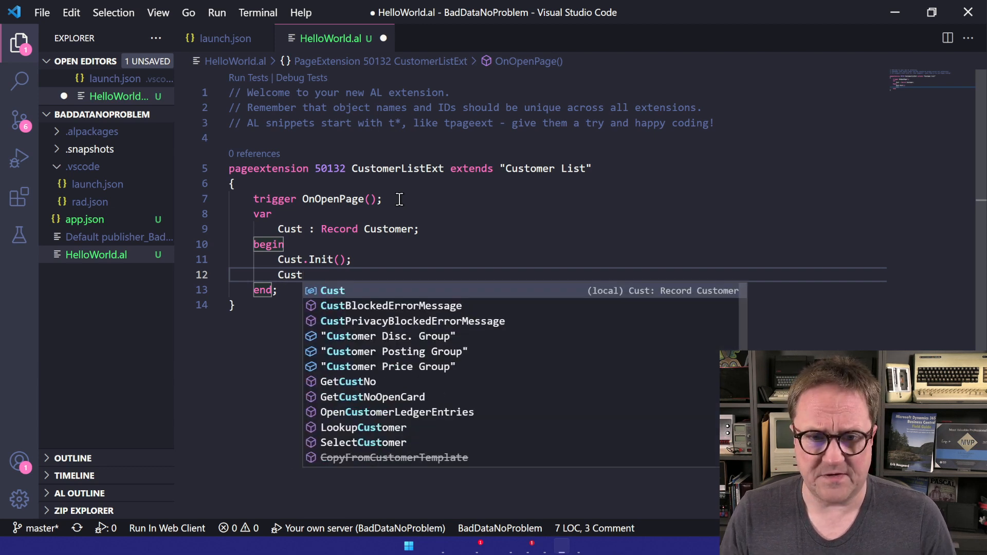
text(.)
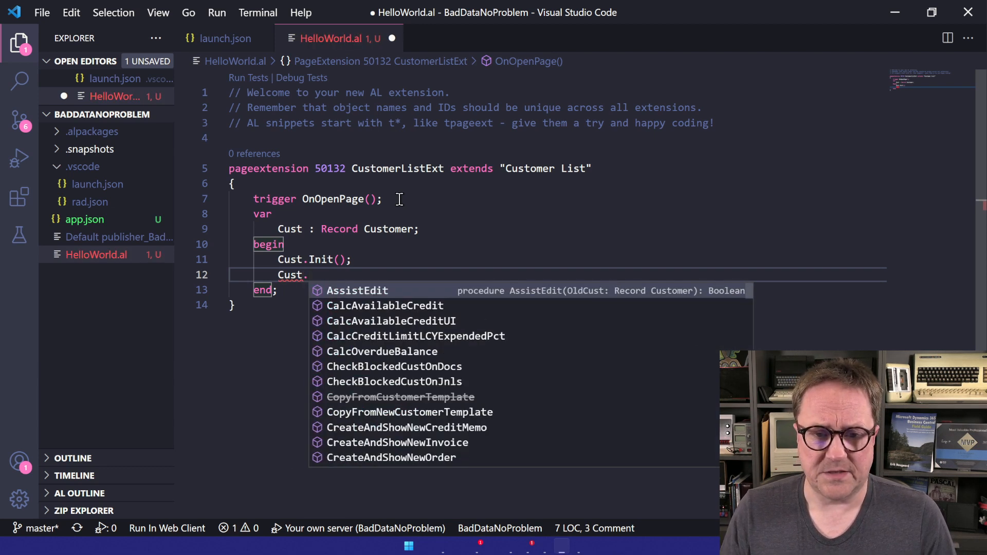
text(Cust)
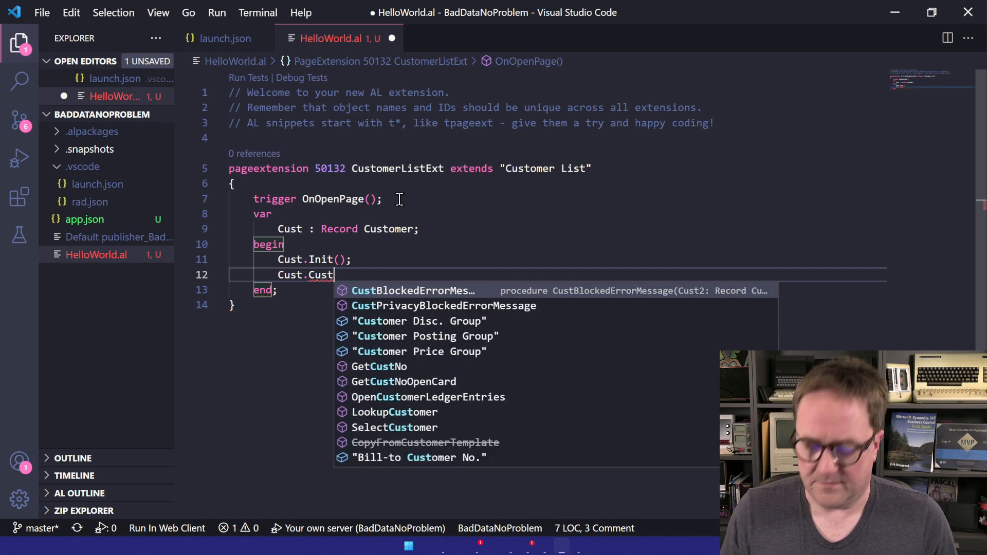
key(Backspace)
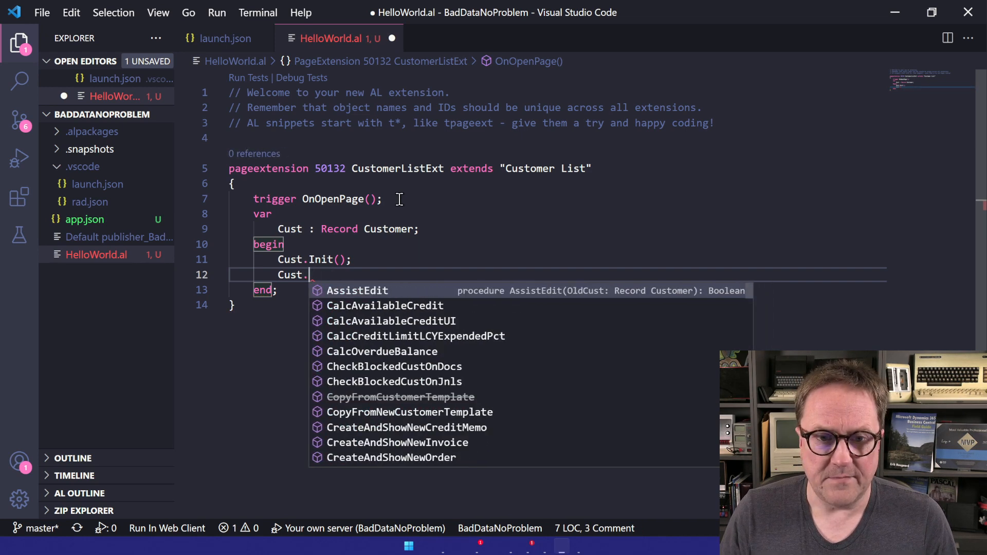
text("No." :)
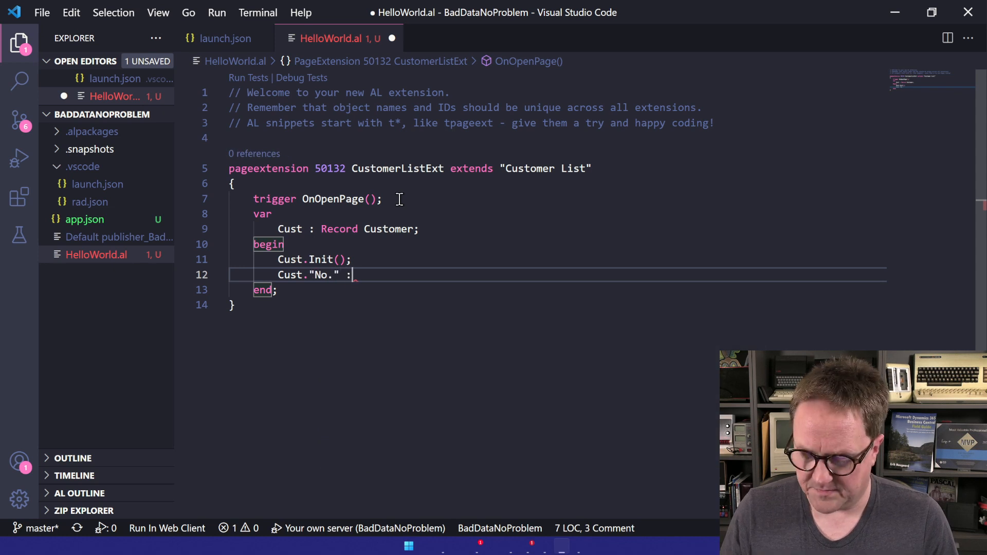
text(= '')
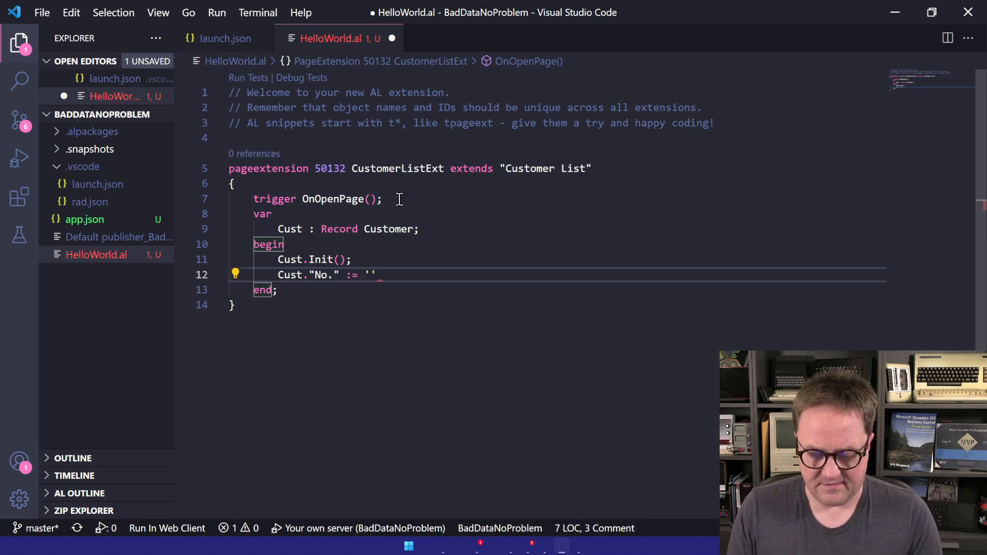
text(...)
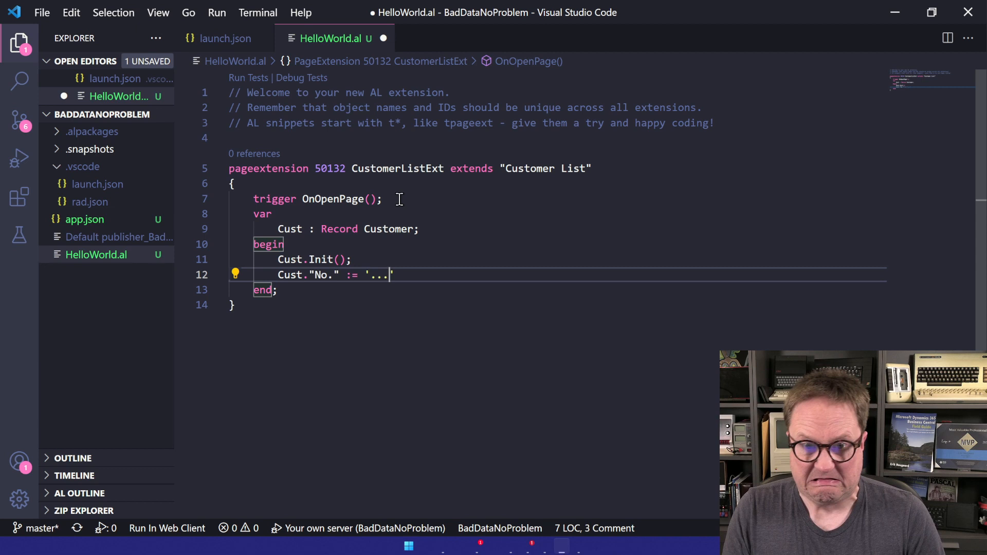
text(.)
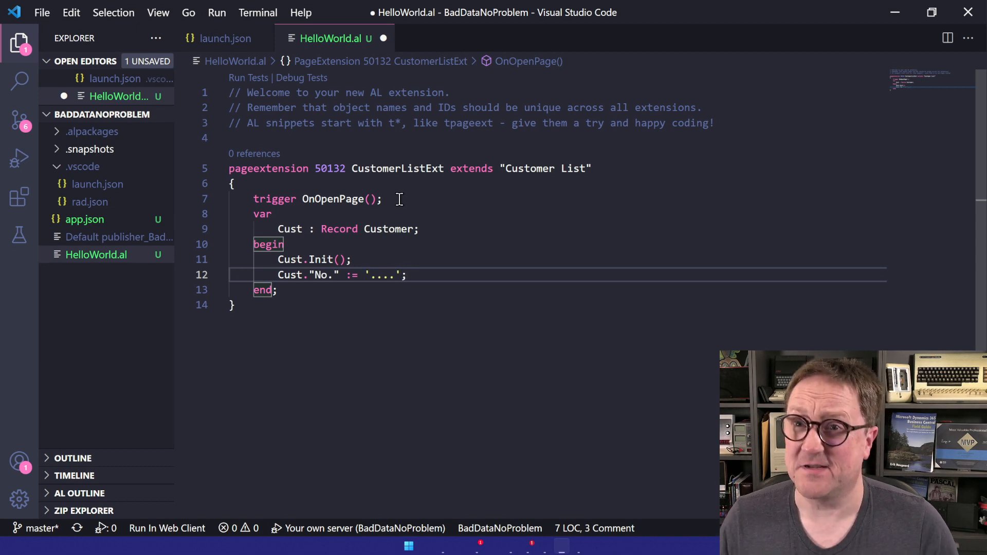
text(Cu)
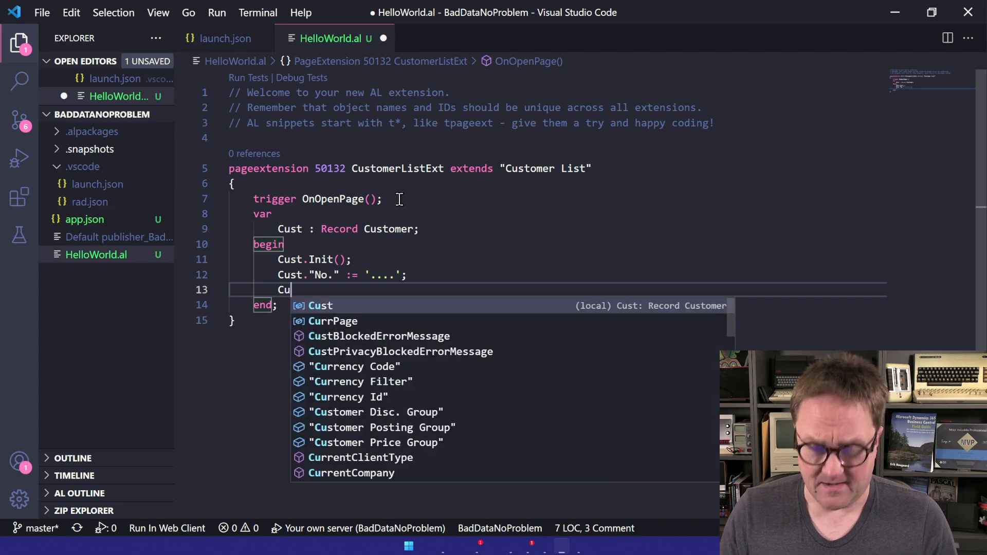
text(.)
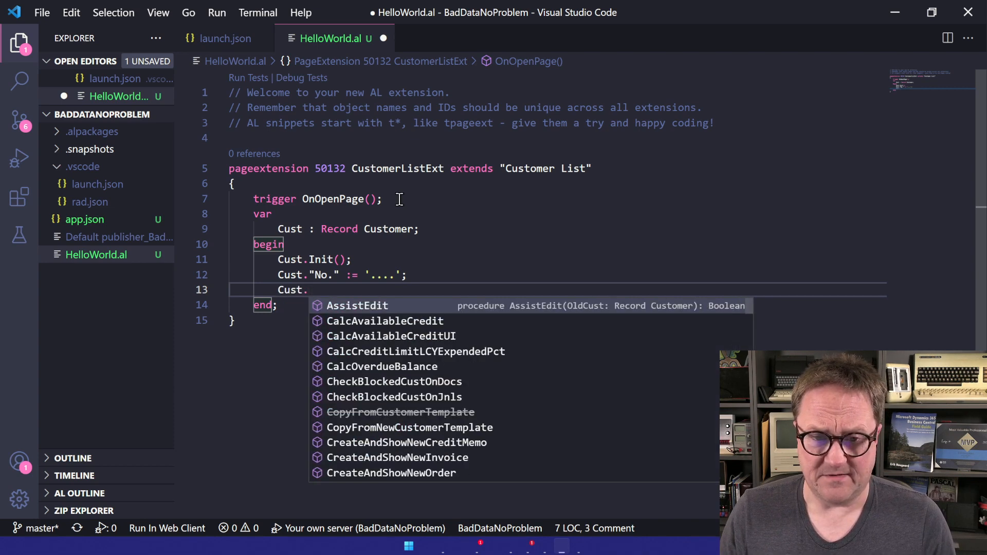
text(Iert)
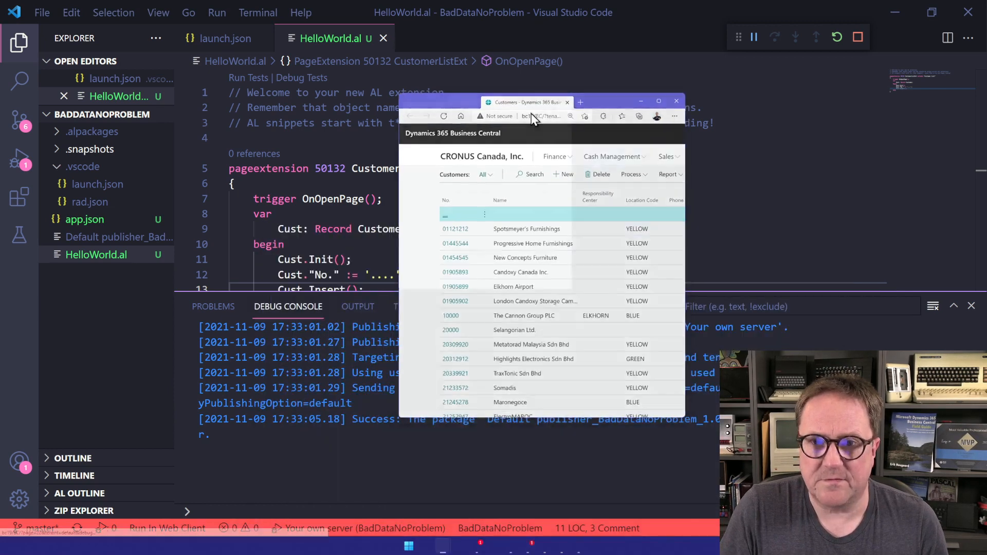
- View the customer list in Business Central and select the new '....' customer row
click(658, 101)
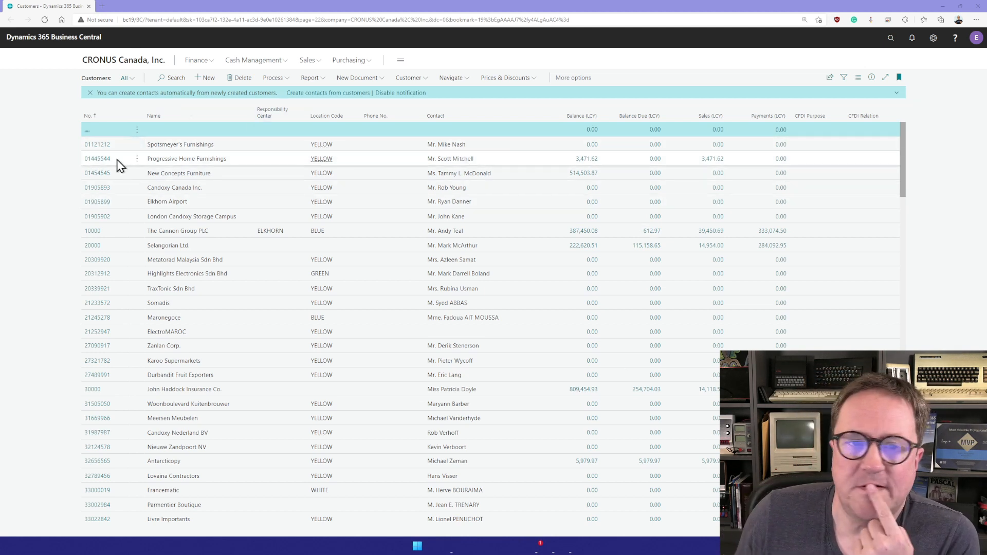
click(90, 93)
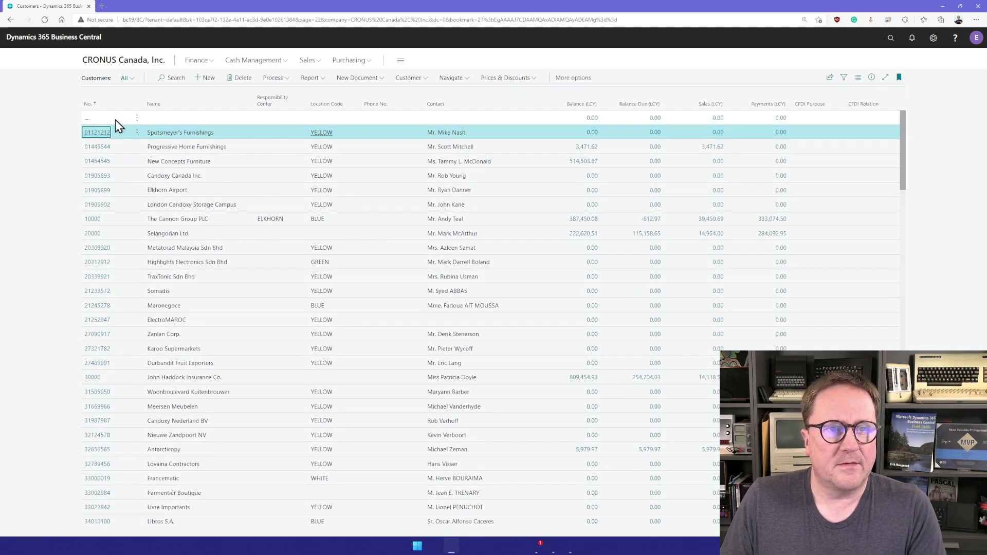
click(804, 19)
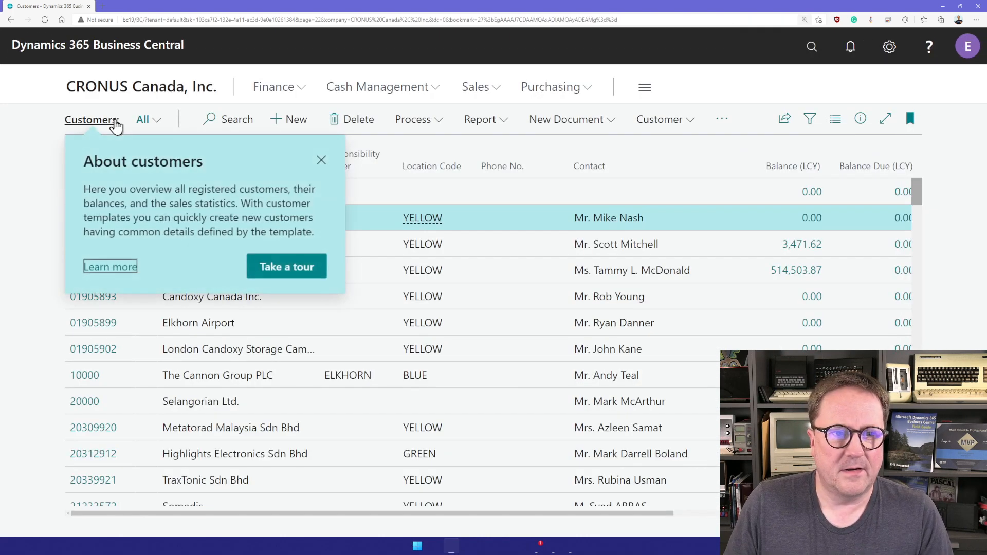
click(321, 160)
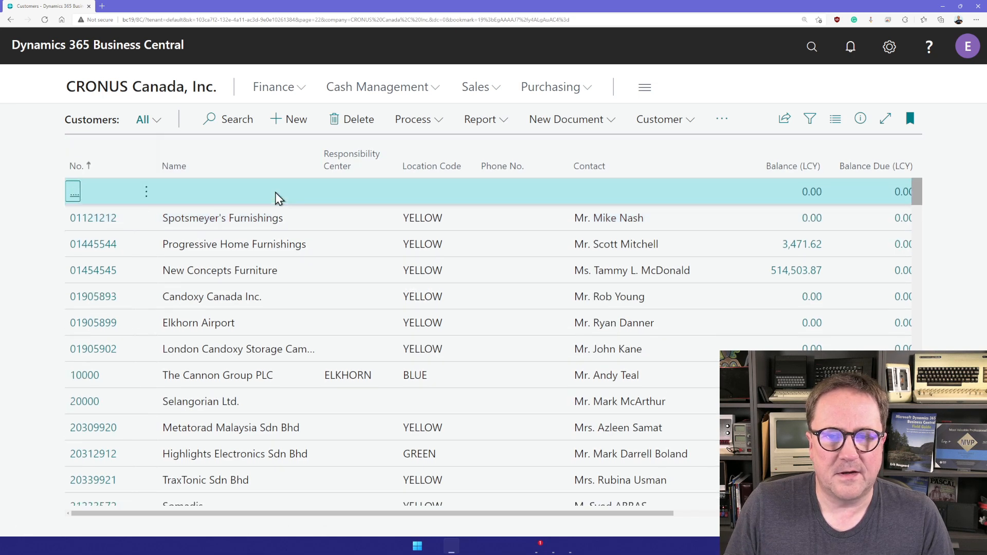
click(92, 218)
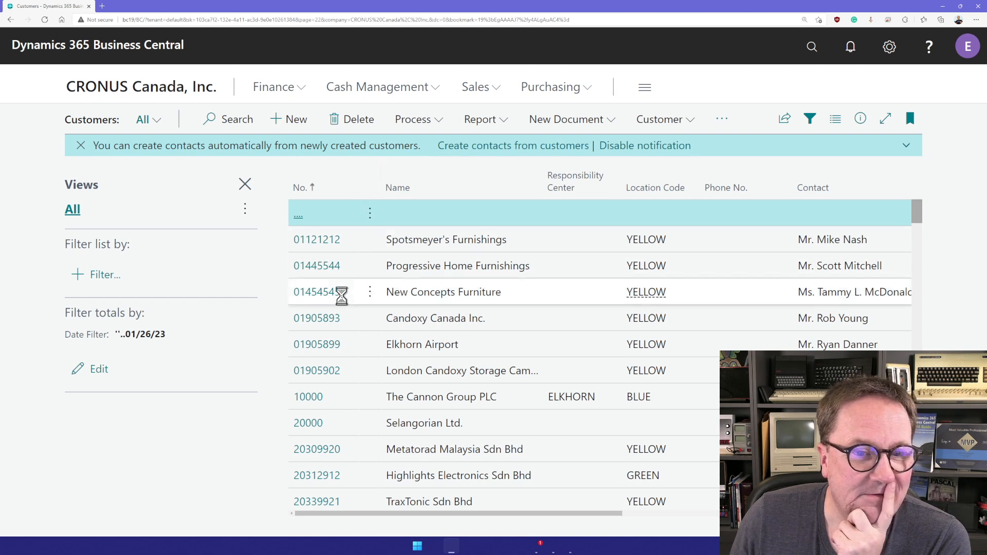
mouse_move(384, 344)
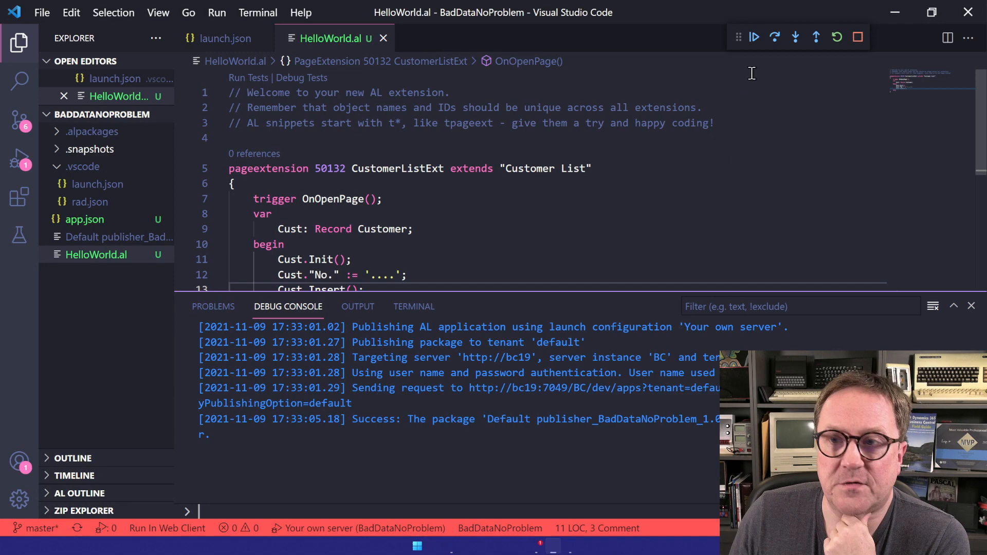
- Set the No. filter on the customer list to the '....' customer
click(754, 37)
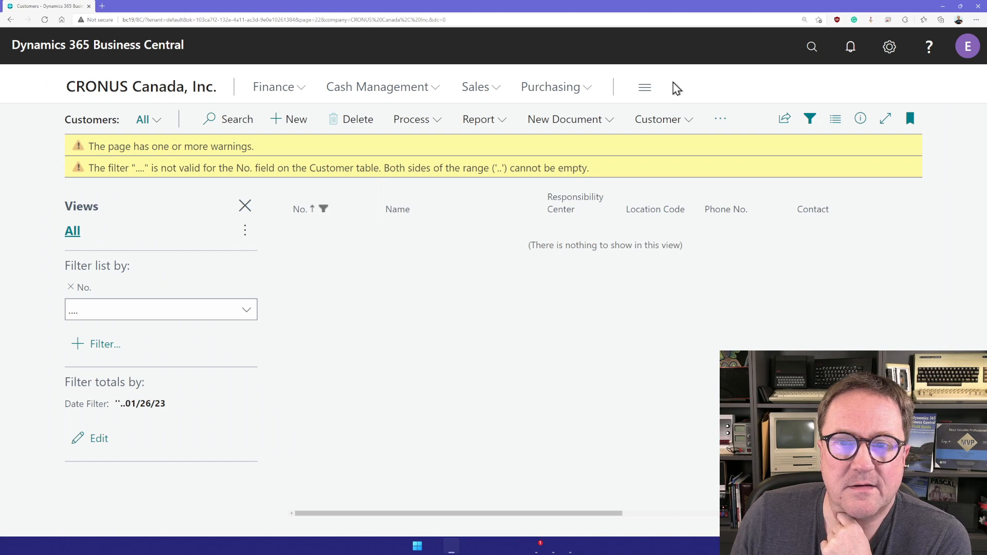
mouse_move(262, 243)
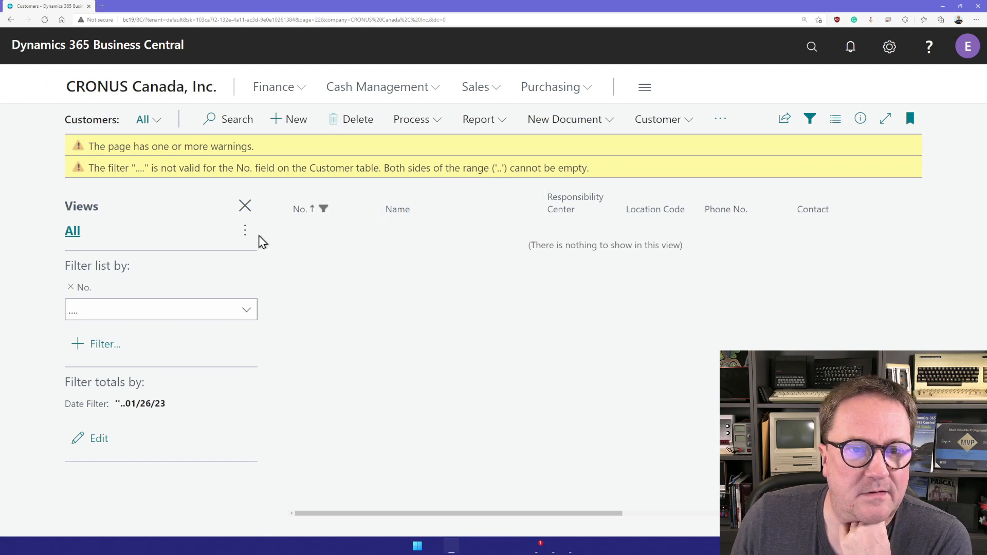
mouse_move(214, 189)
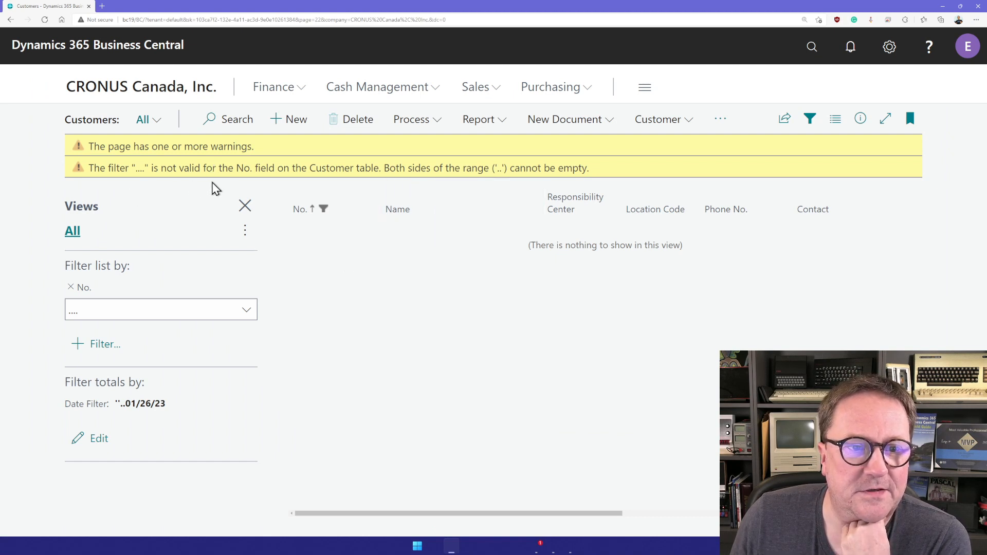
mouse_move(488, 254)
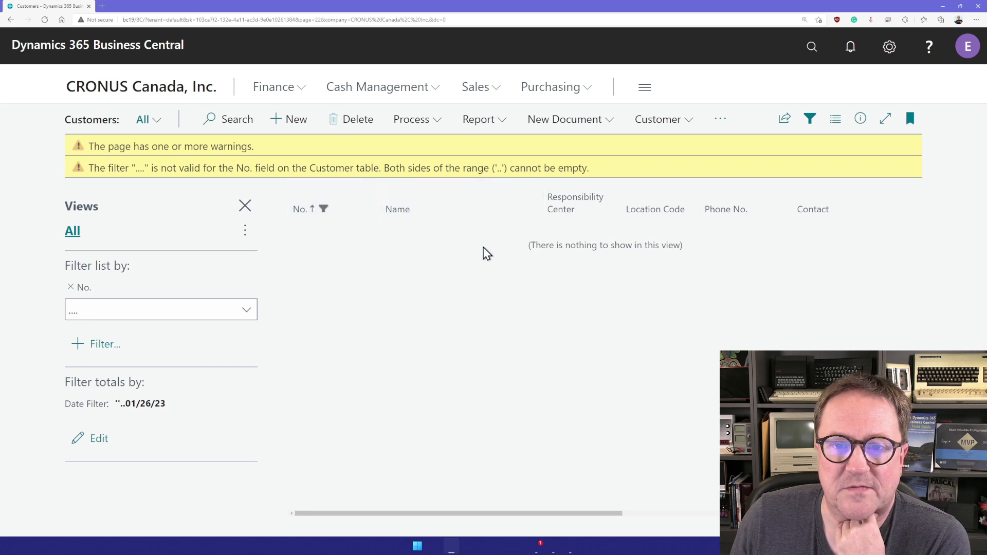
mouse_move(199, 343)
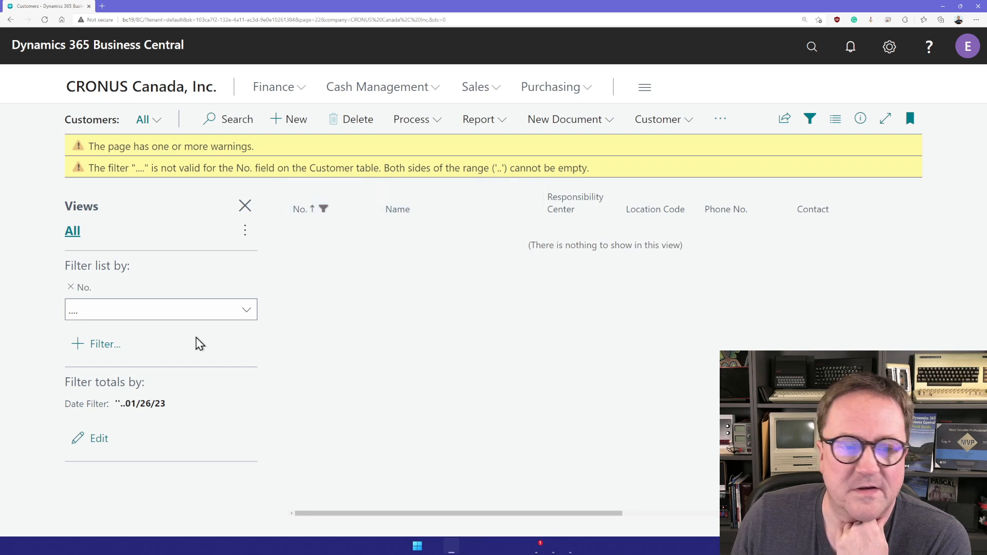
mouse_move(329, 391)
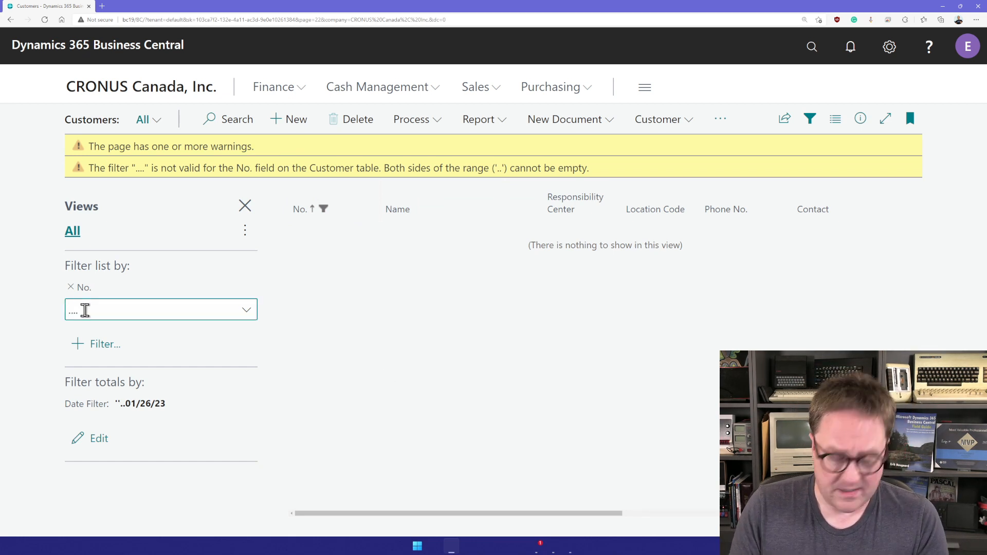
click(246, 310)
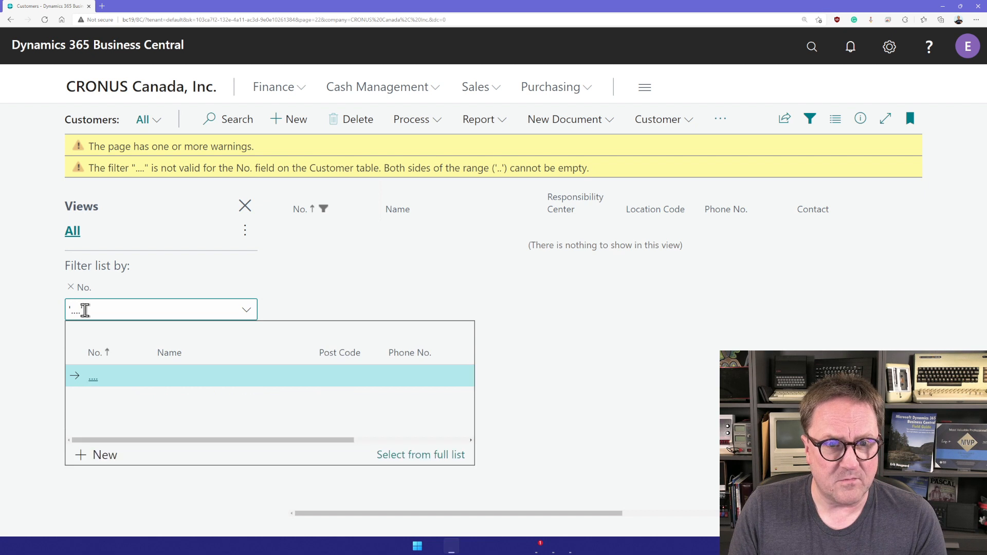
click(93, 375)
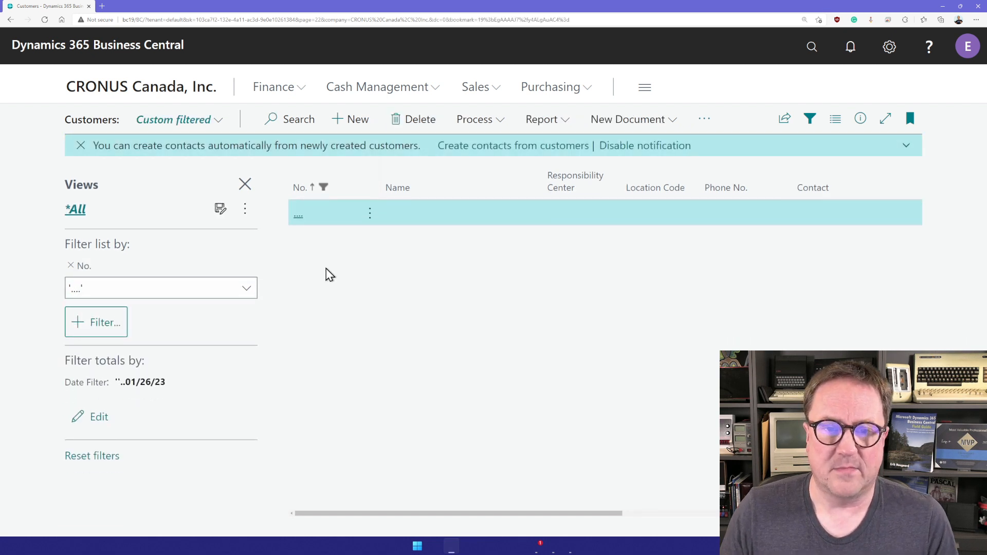
mouse_move(314, 187)
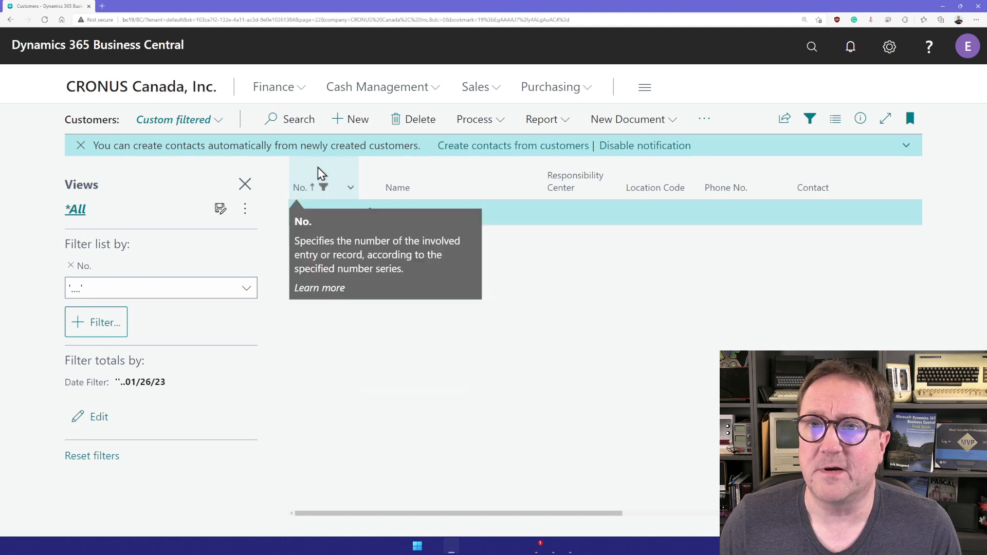
mouse_move(83, 254)
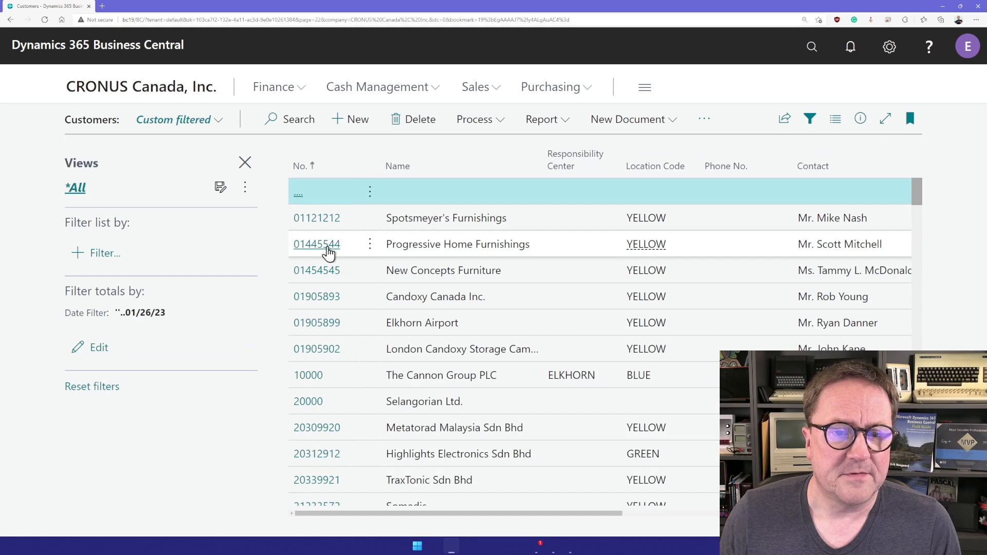
- Create a new customer from the CUSTOMER COMPANY template and return to the editor
click(349, 120)
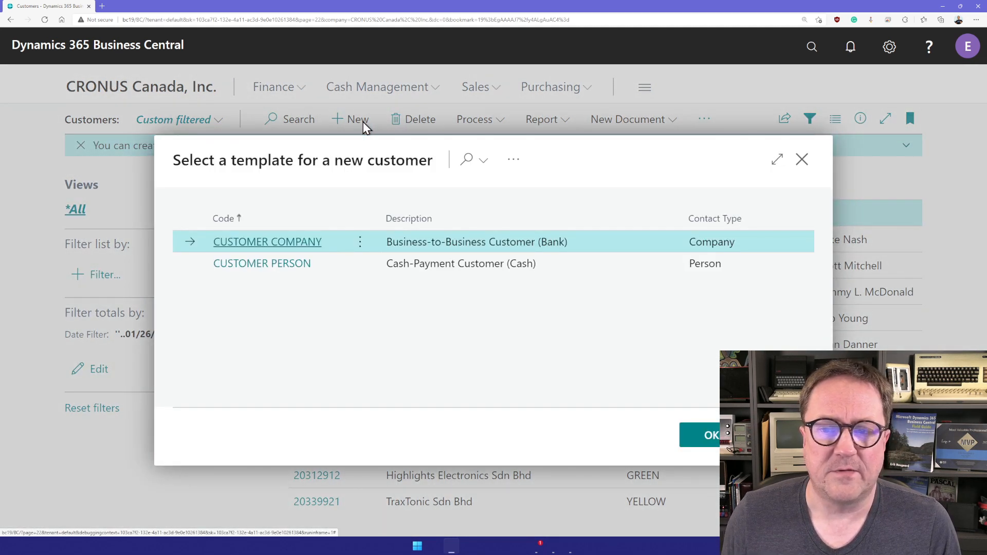
click(711, 435)
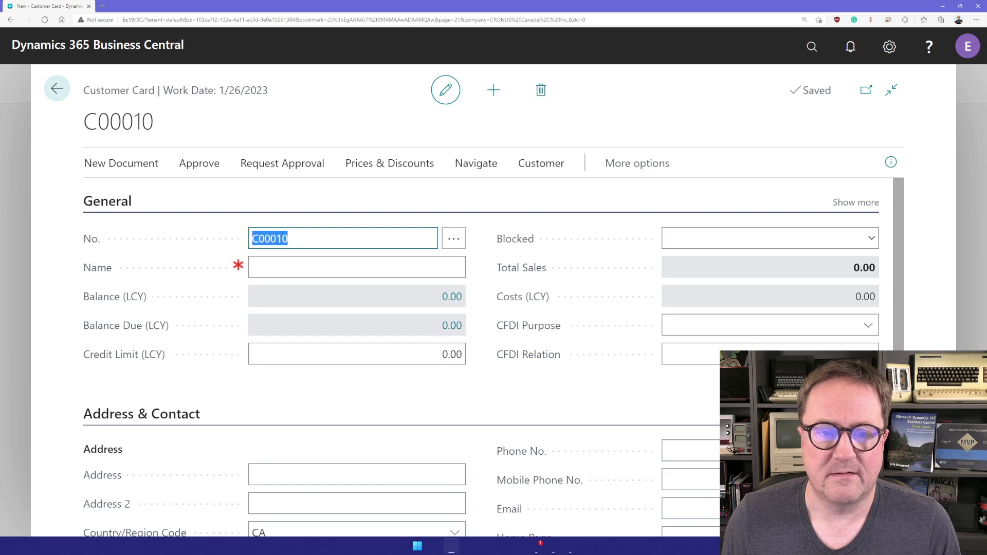
click(356, 266)
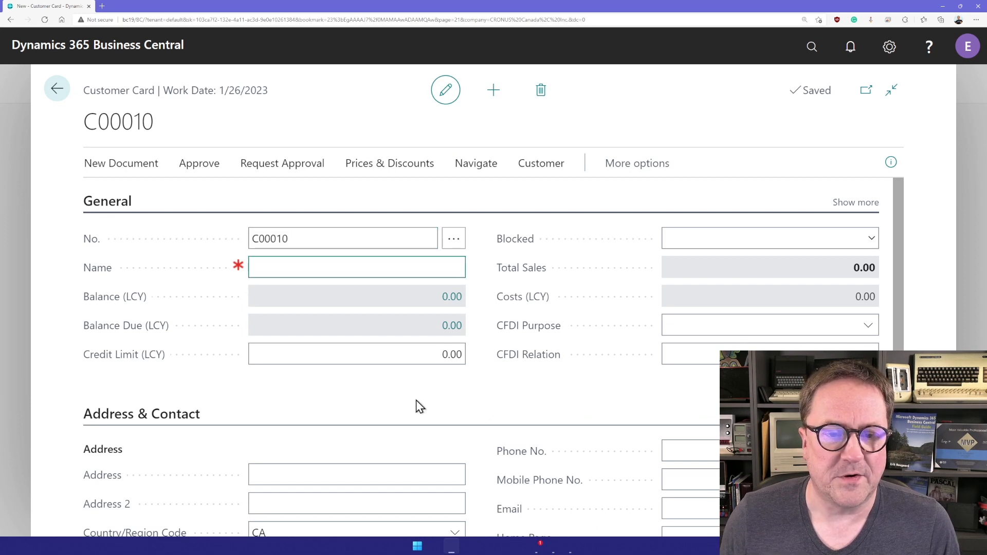
click(57, 88)
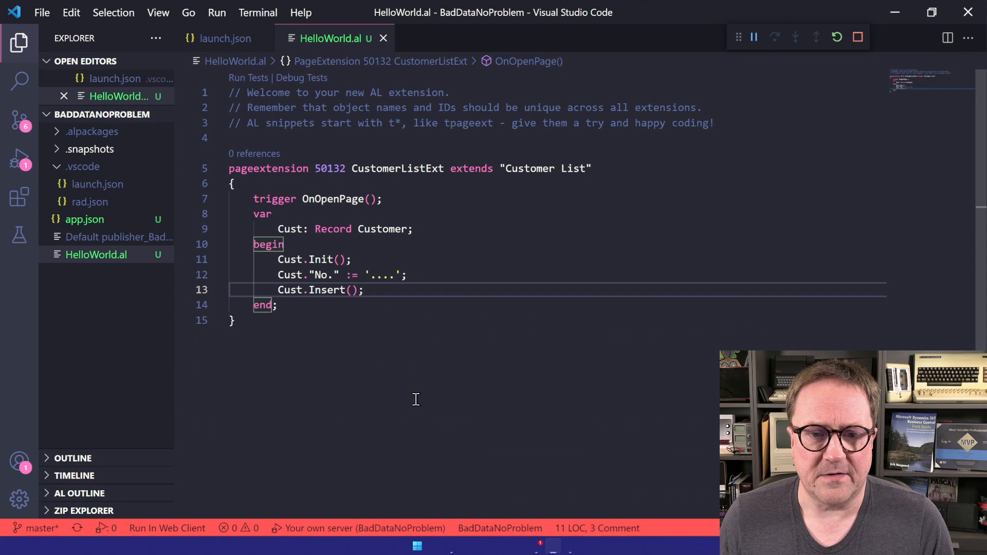
- Replace the Init and Insert lines with a Cust.FindFirst call
click(327, 259)
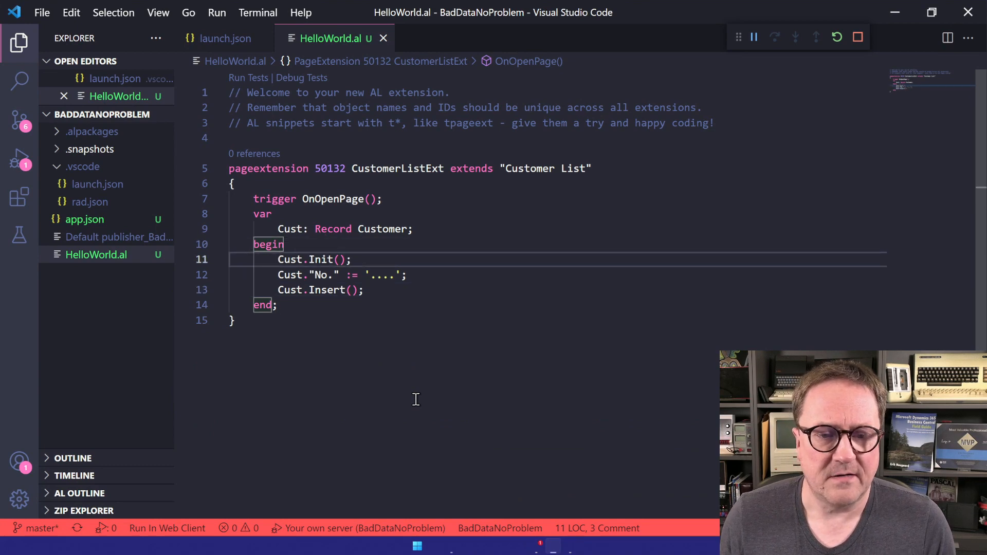
text(C)
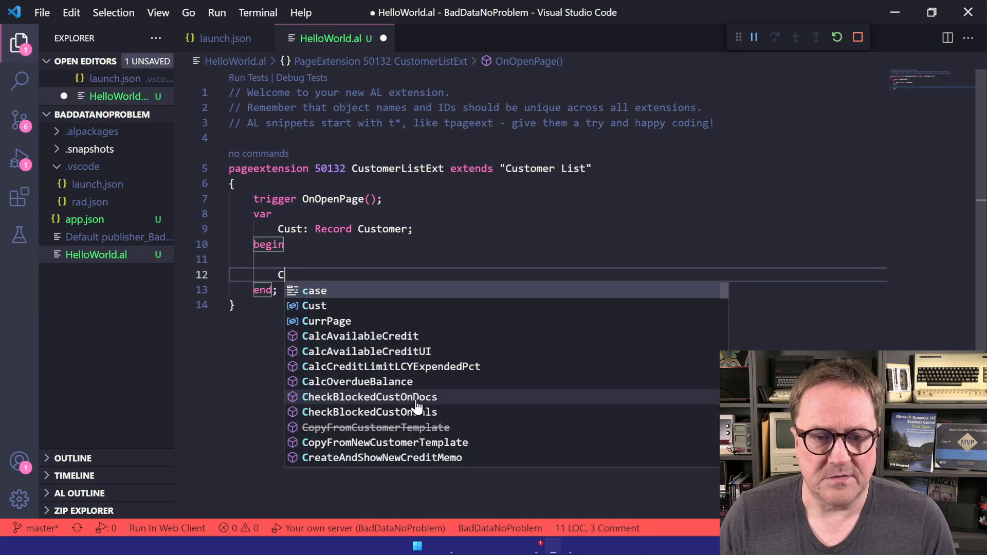
text(ust.FindS)
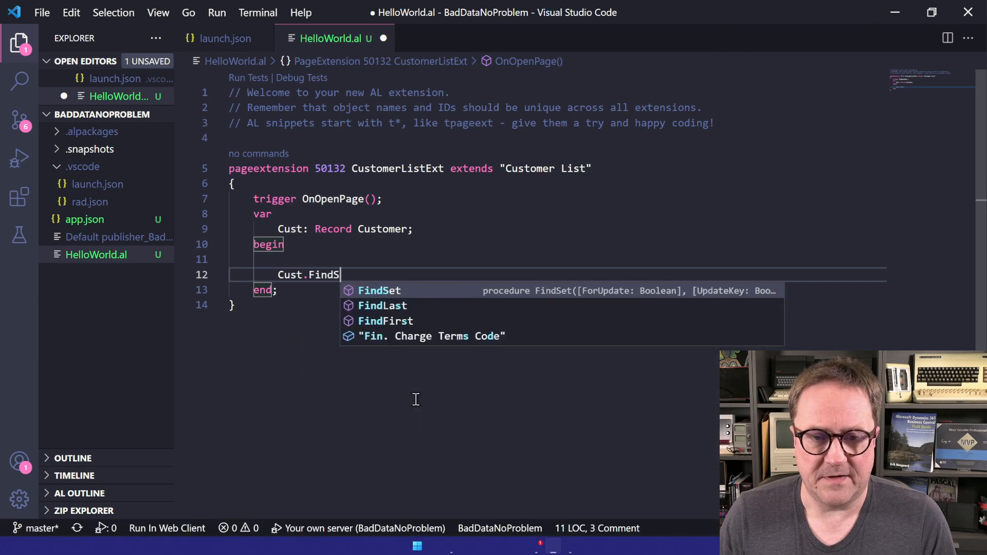
text(First)
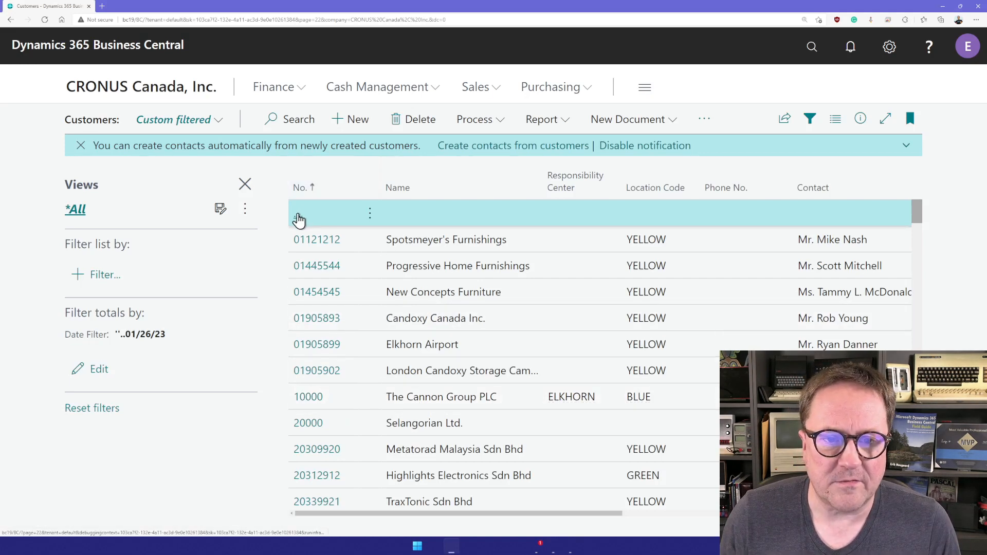
- Open the '....' customer's card and look at its Name and Blocked fields
click(349, 119)
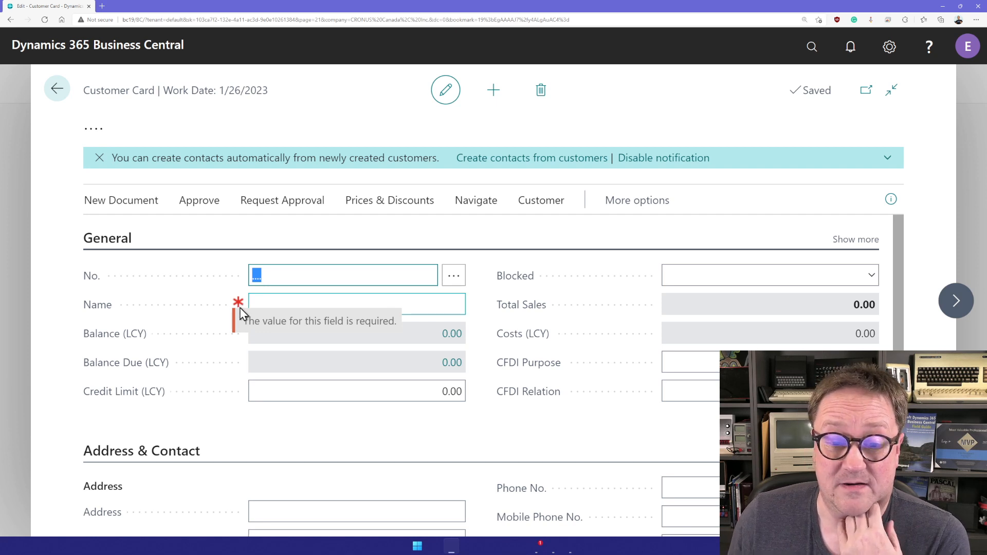
click(356, 390)
text(1,000)
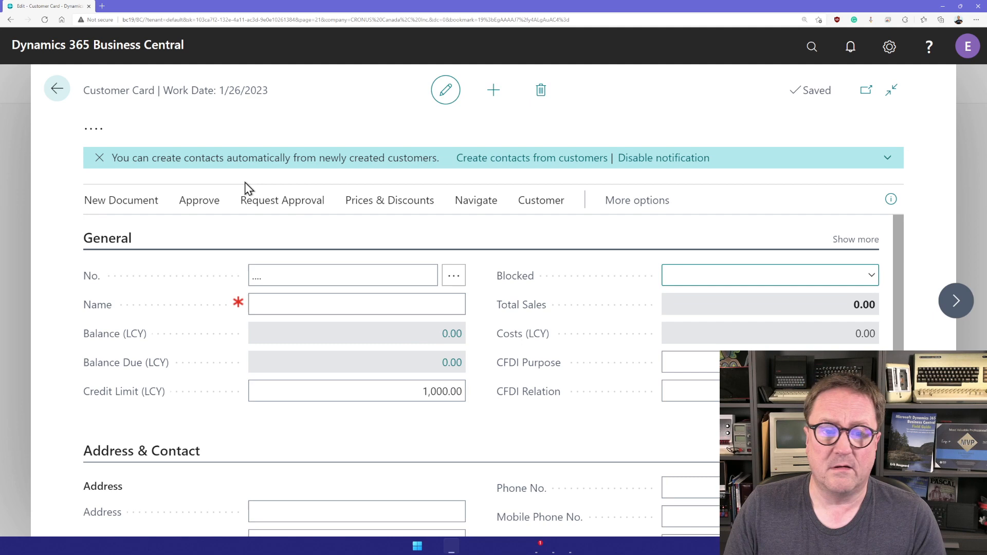
click(56, 88)
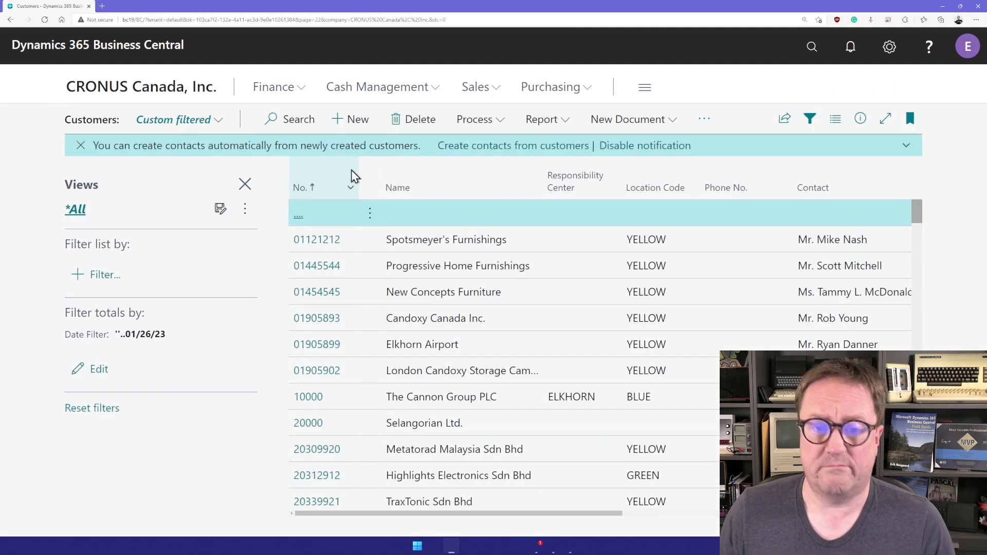
click(350, 120)
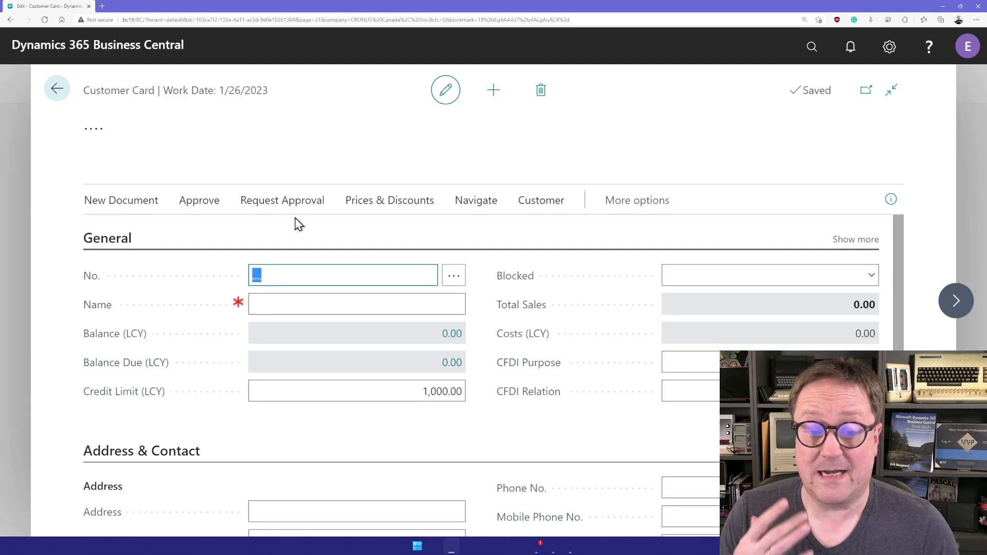
click(356, 304)
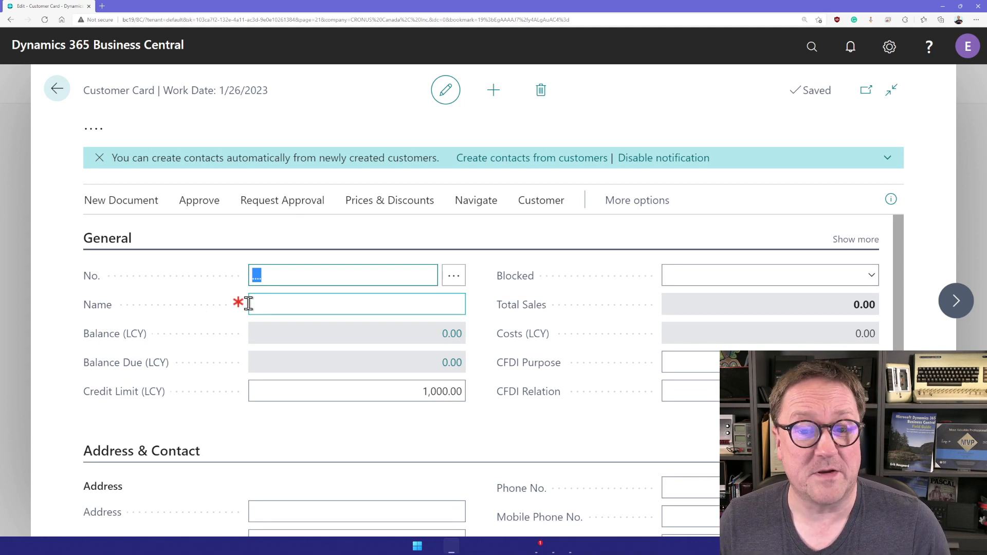
scroll(down, 3)
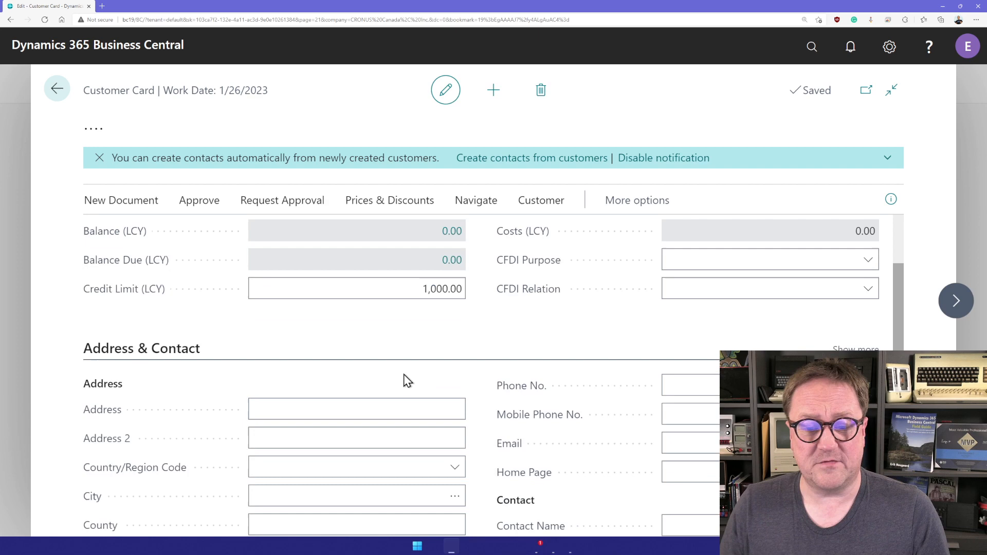
- Review the Blocked dropdown choices on the Customer Card without changing it
scroll(up, 3)
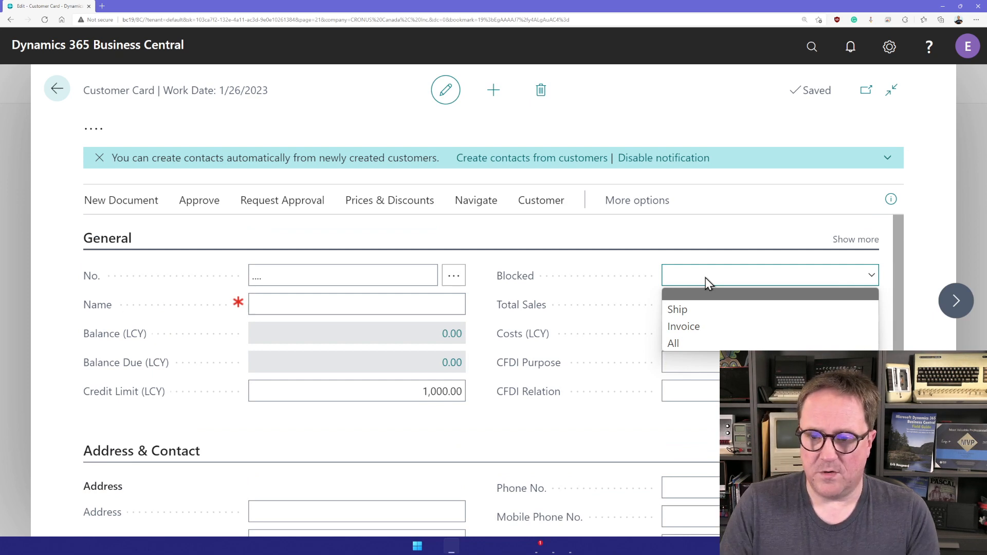
click(56, 90)
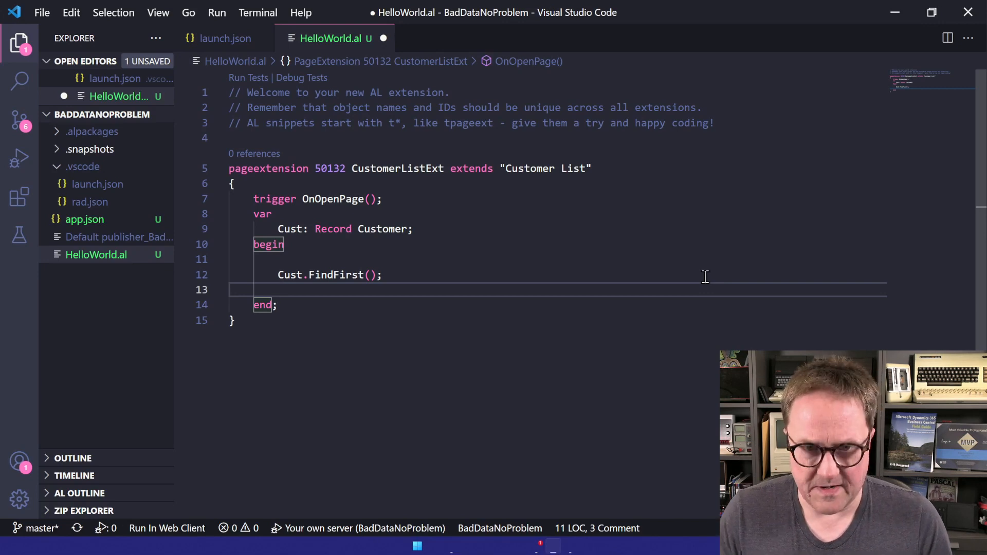
- Start a Cust.Blocked := assignment and view the Customer Blocked enum definition
key(Backspace)
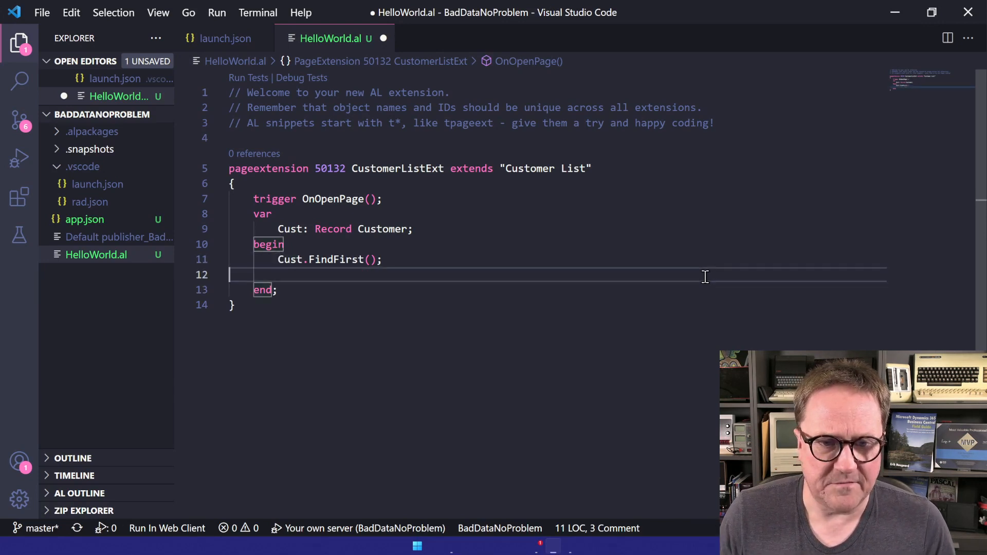
text(Cust)
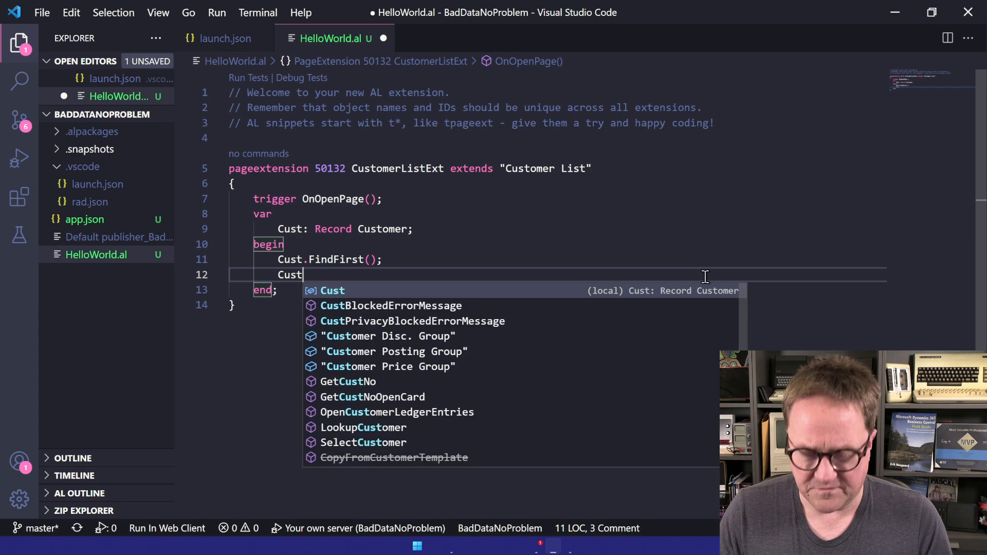
text(.)
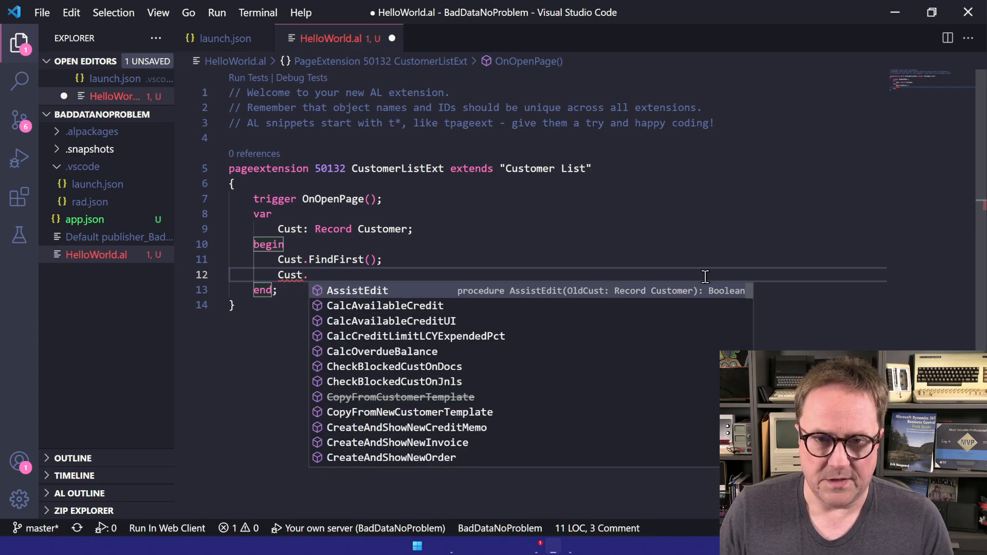
text(Blocked :=)
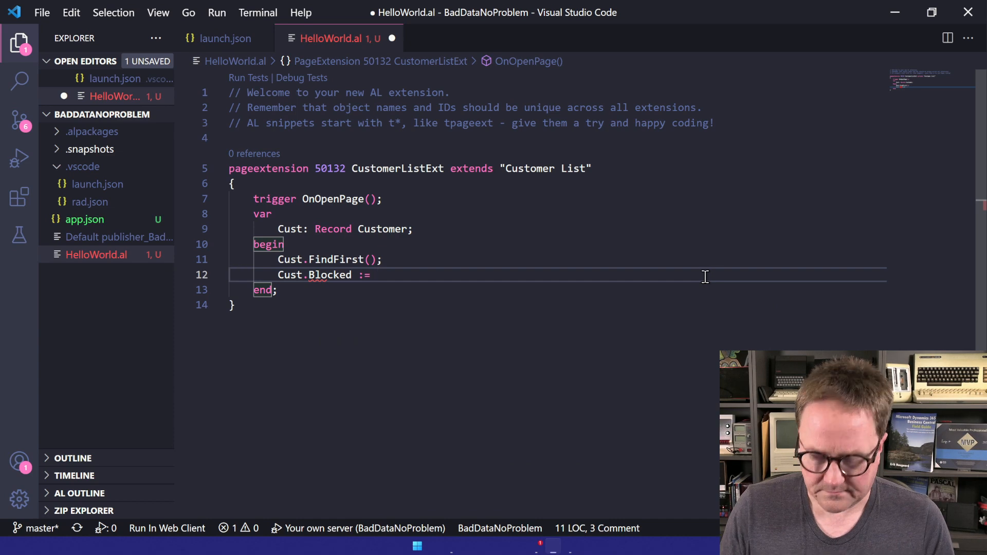
text(Cust.Bl)
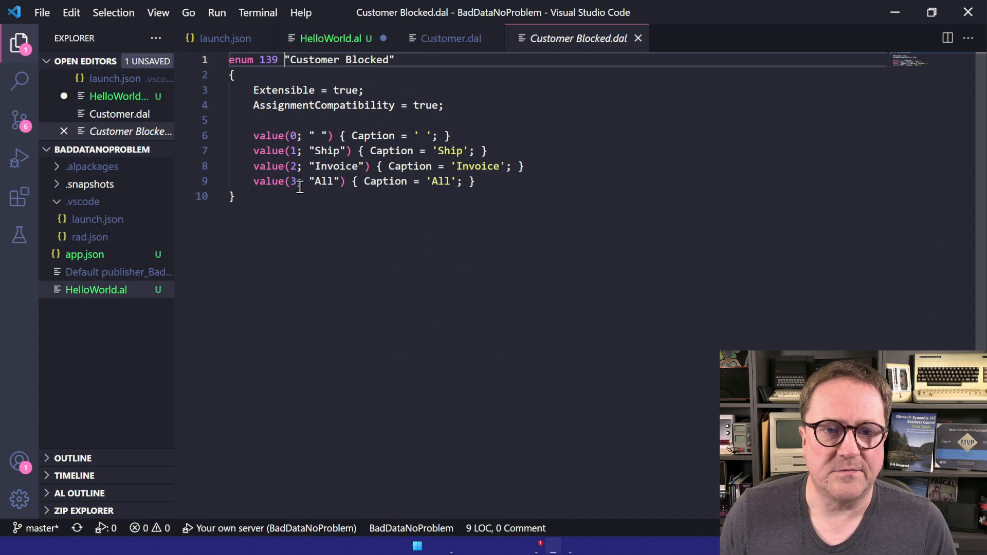
mouse_move(377, 267)
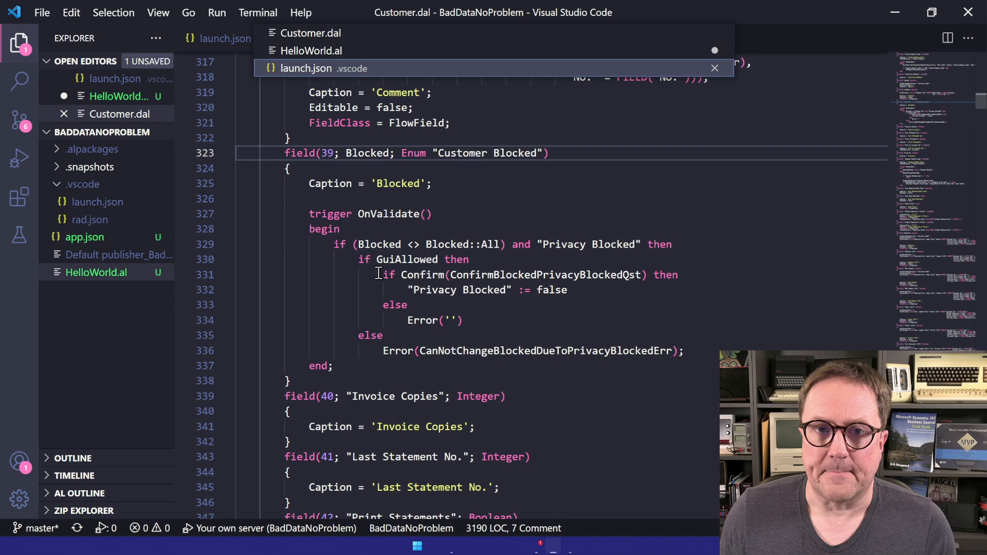
- Return to HelloWorld.al and complete the line as Cust.Blocked := 17
click(306, 67)
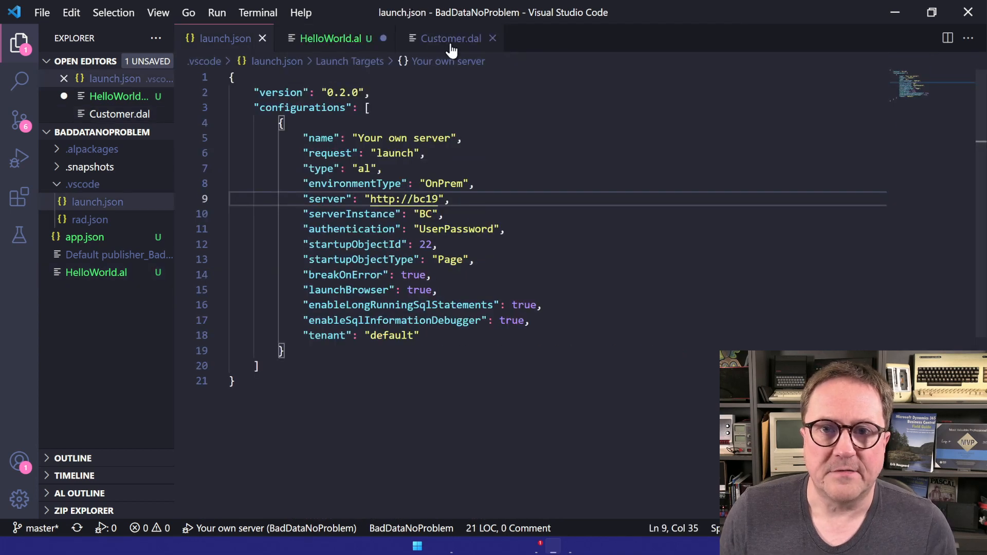
click(329, 38)
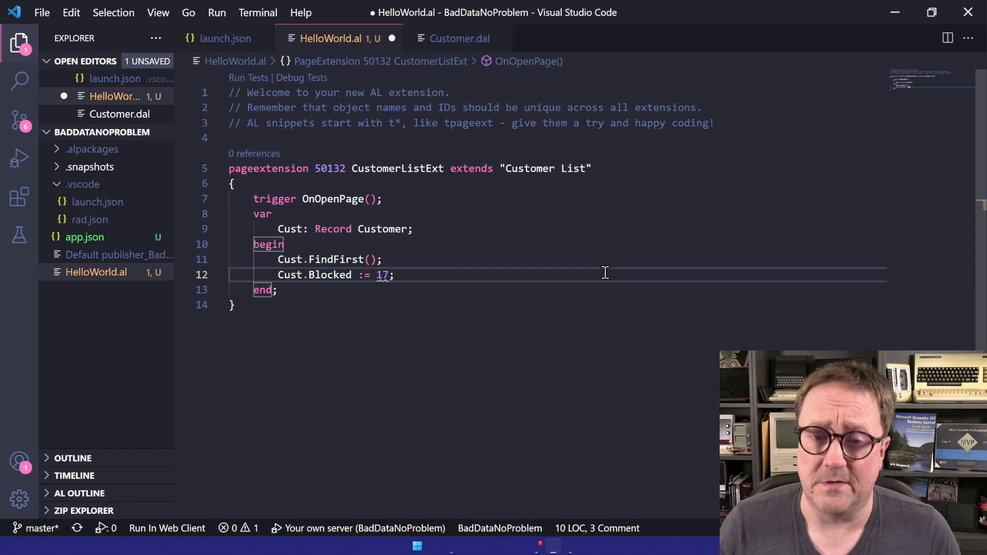
- Begin another Cust. field assignment below the Blocked line and publish
text(Cust.)
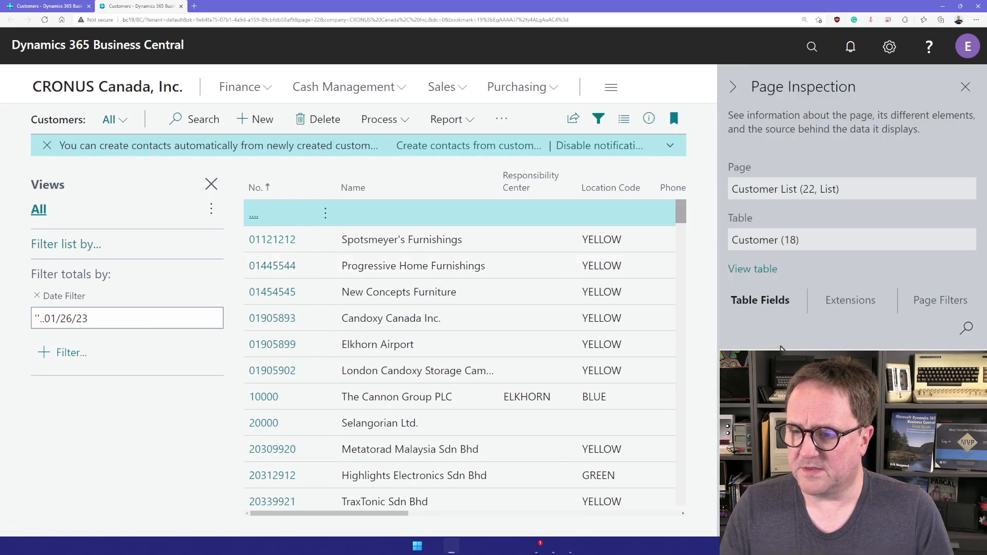
- Filter Page Inspection table fields for 'blocked' and compare the Blocked dropdown options with the stored value 17
click(965, 328)
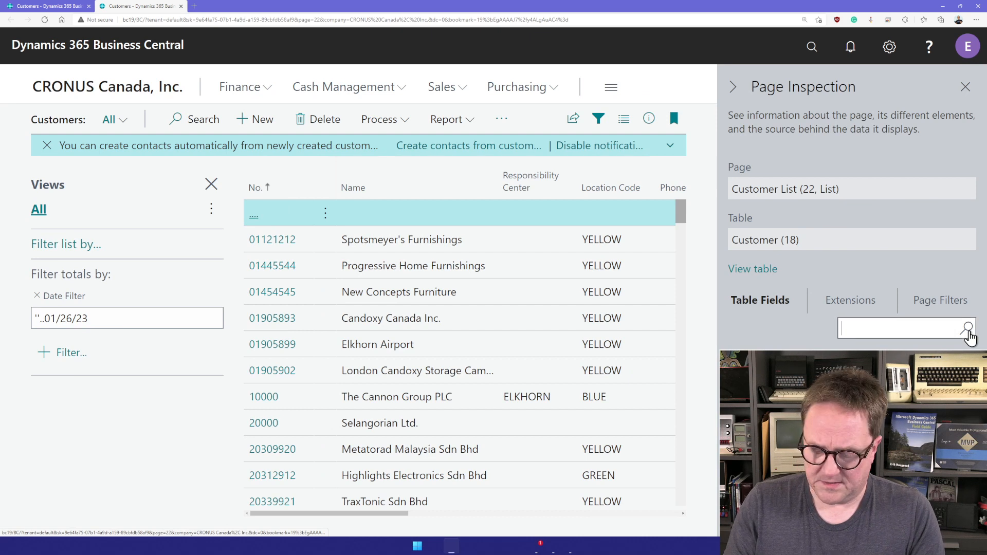
text(blocked)
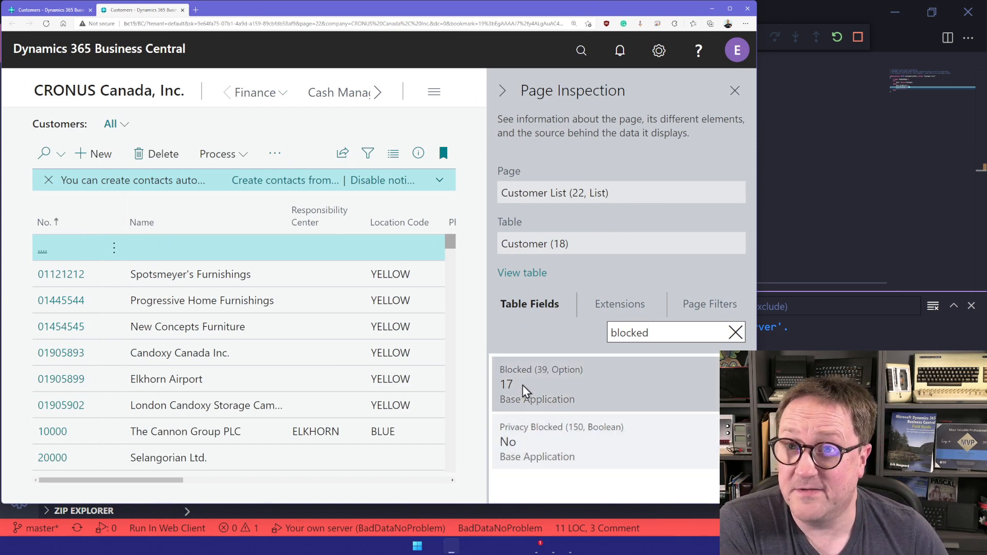
mouse_move(101, 210)
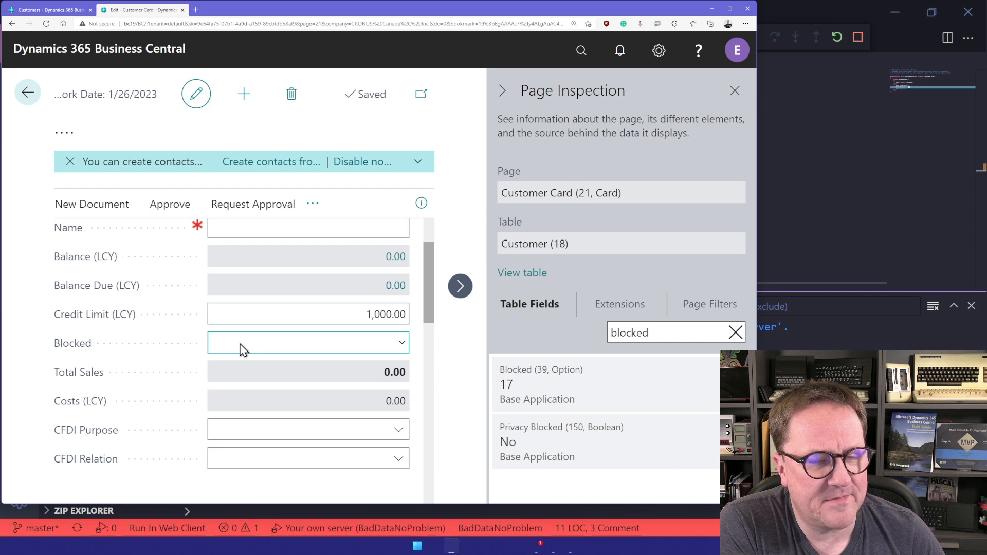
click(399, 343)
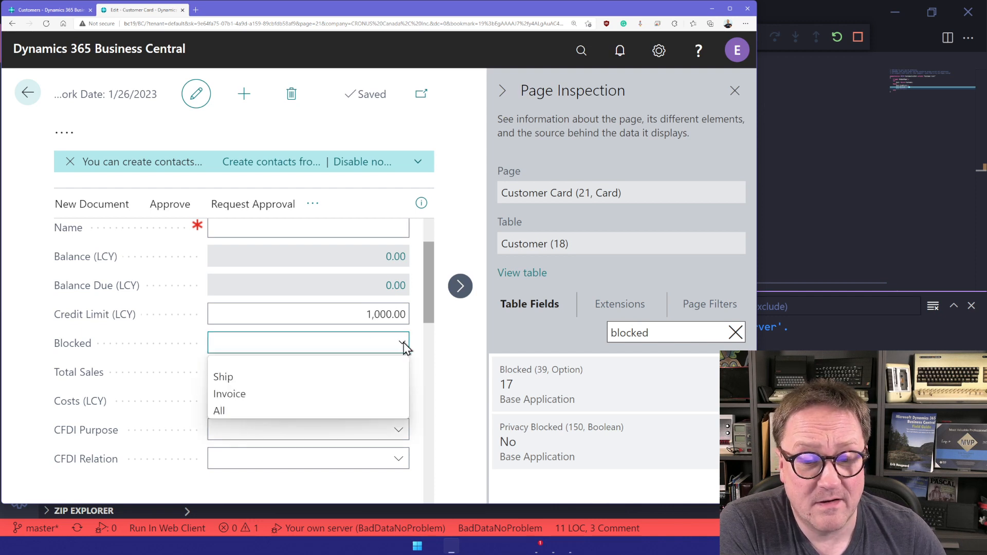
mouse_move(251, 367)
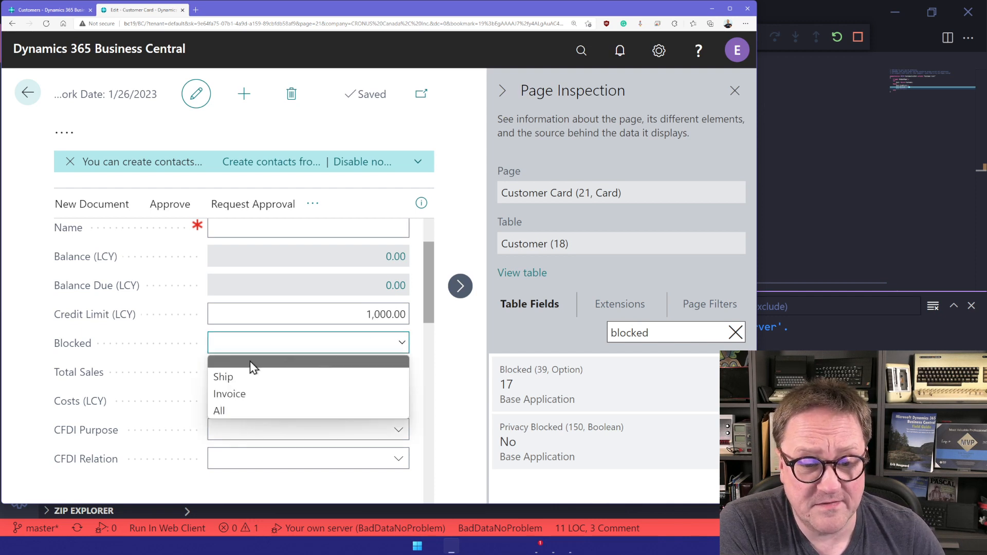
mouse_move(267, 367)
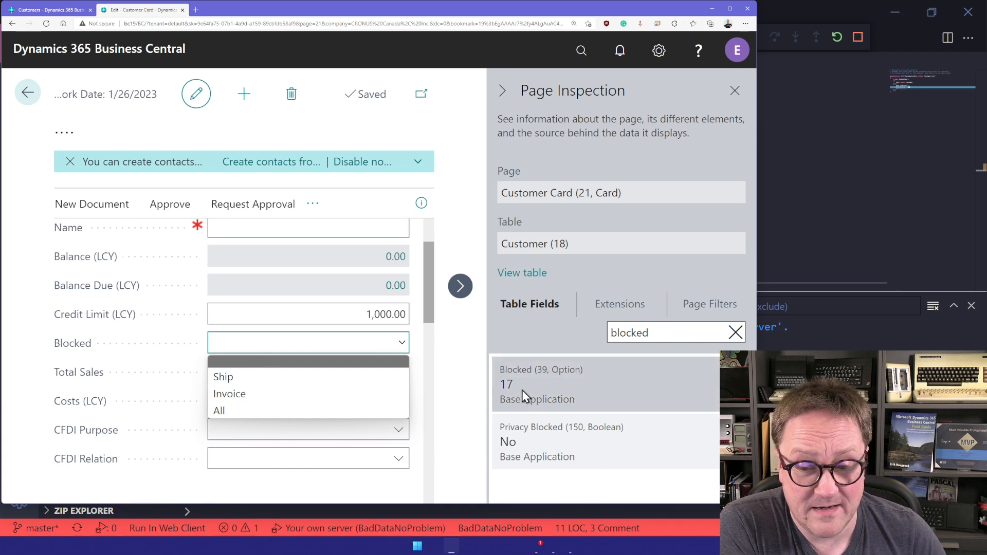
click(459, 357)
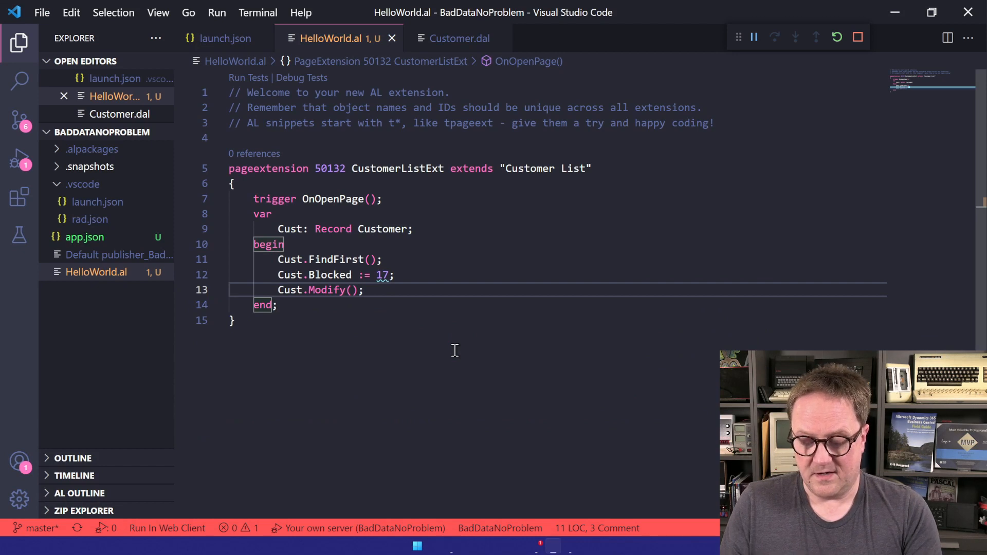
mouse_move(330, 275)
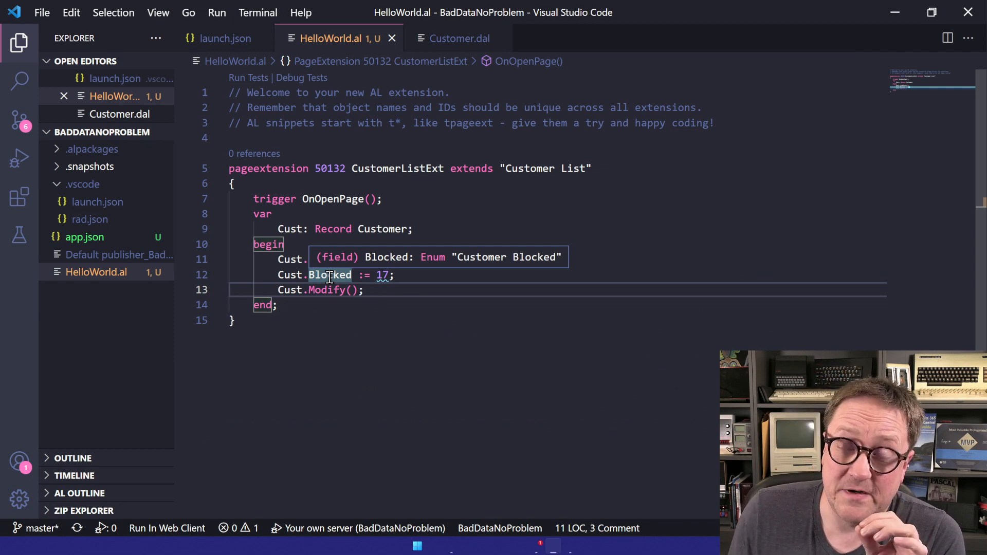
- Add FindFirst and change the update call to Cust.Modify(false) so the record saves without triggers
text(FindFirst();)
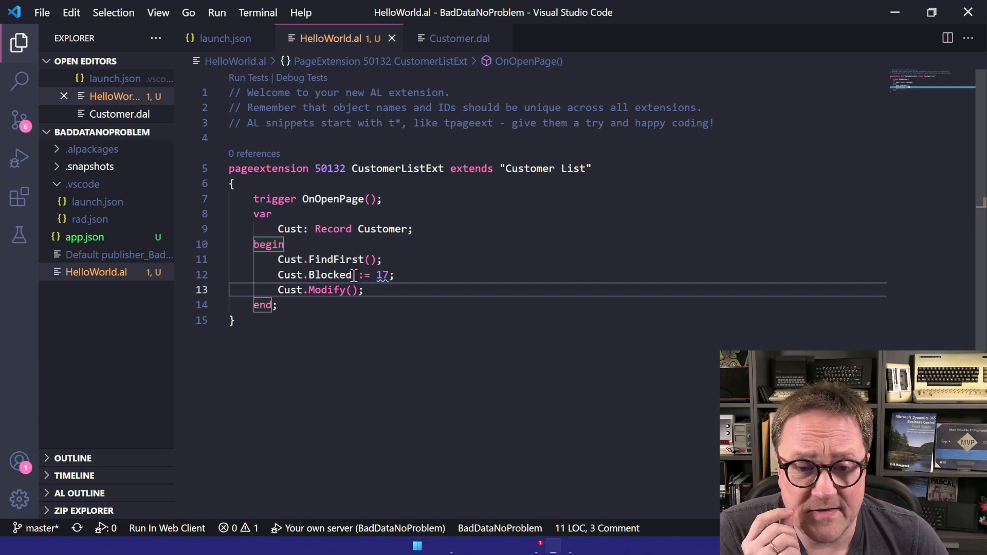
click(374, 275)
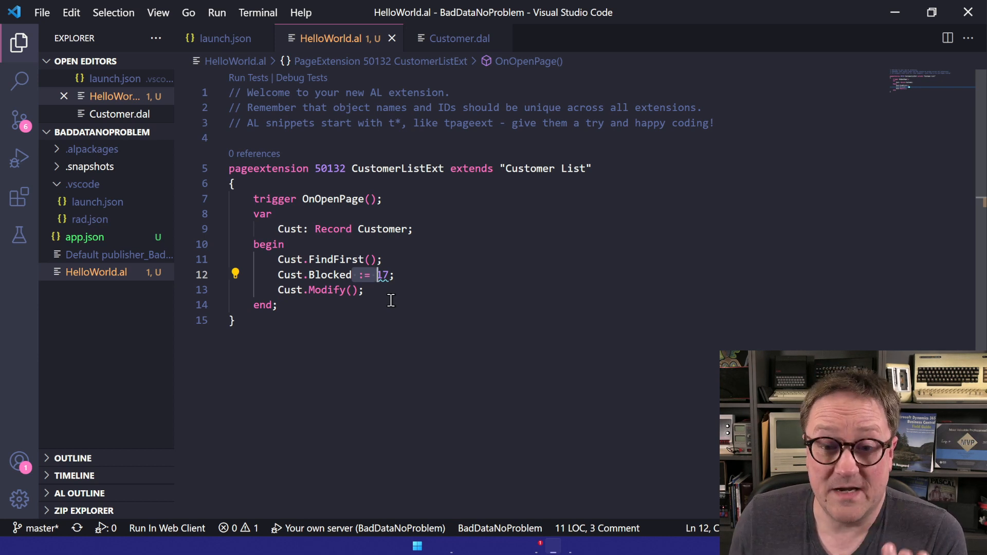
click(346, 290)
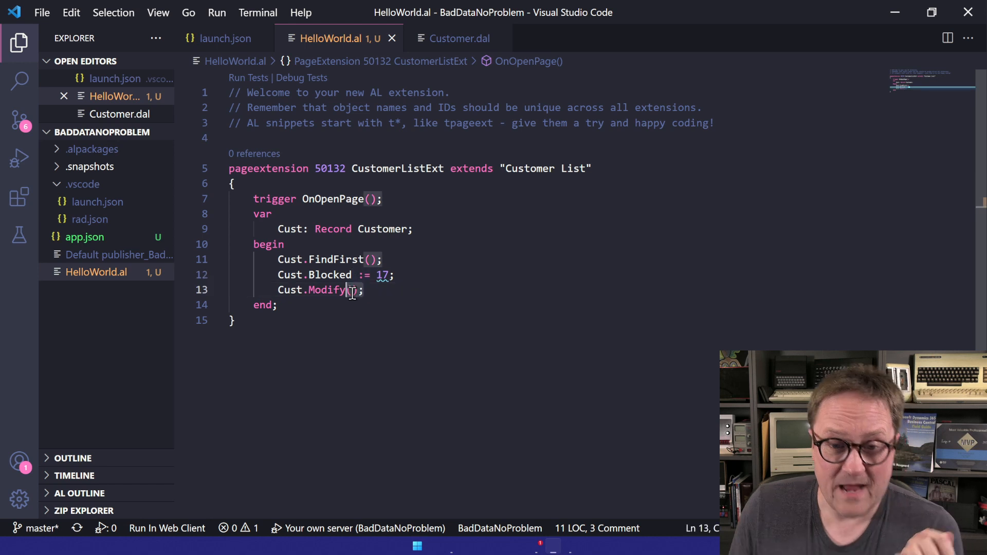
text((false)
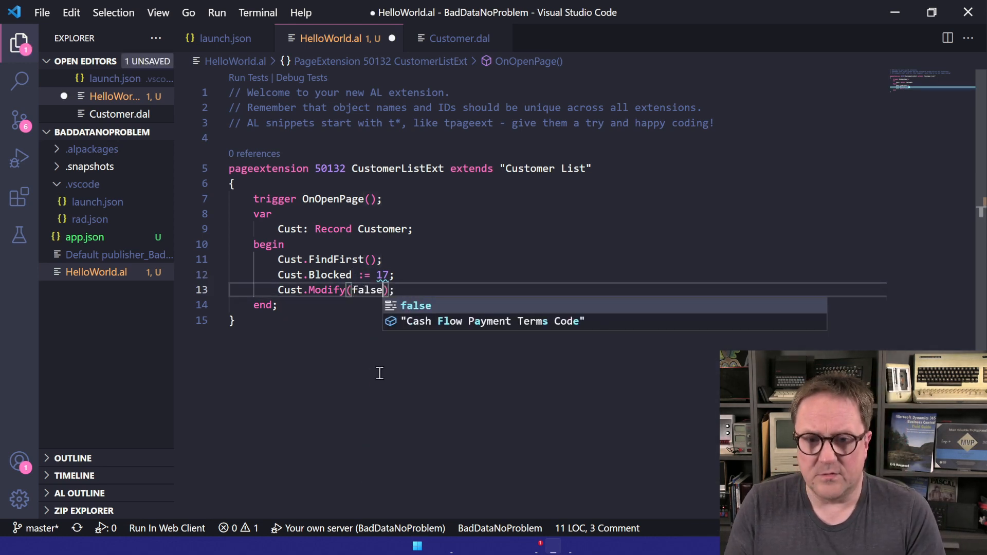
key(Escape)
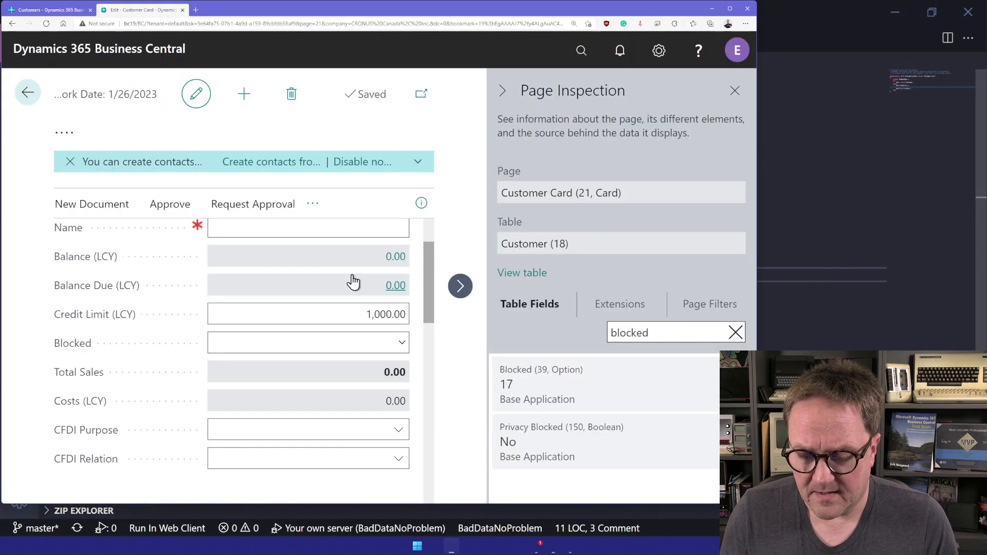
- Close Page Inspection, set Tax Area Code MB on the Invoicing FastTab and review the valid tax area codes
click(734, 90)
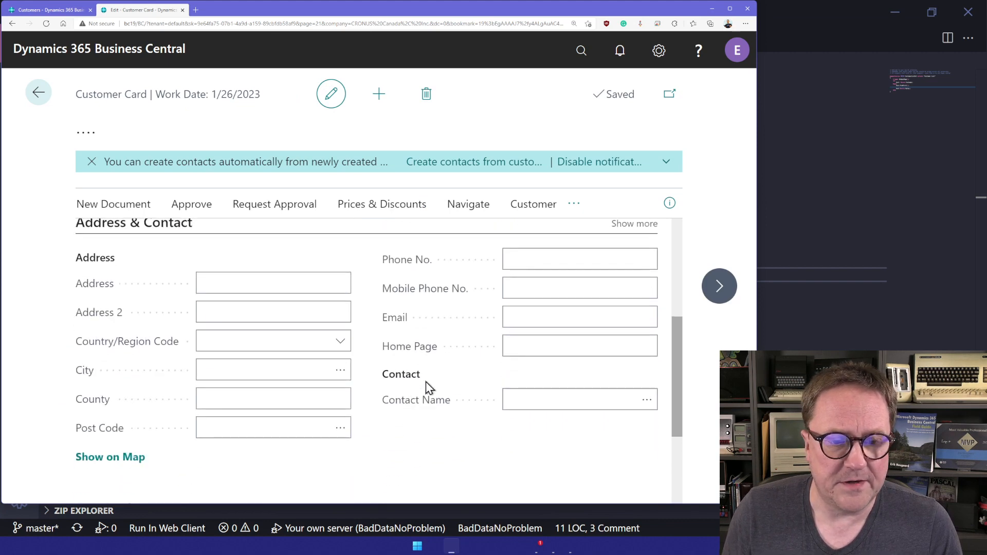
scroll(down, 3)
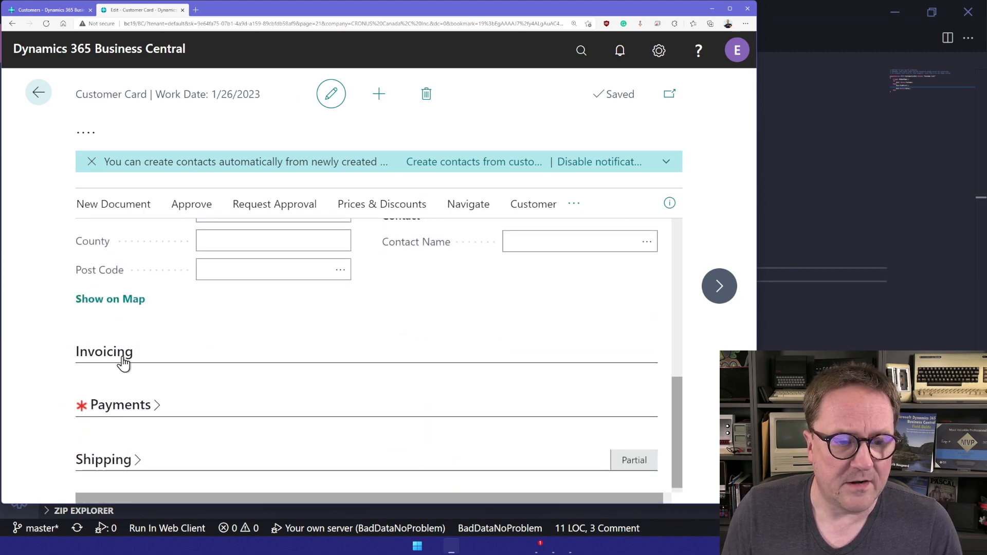
click(104, 352)
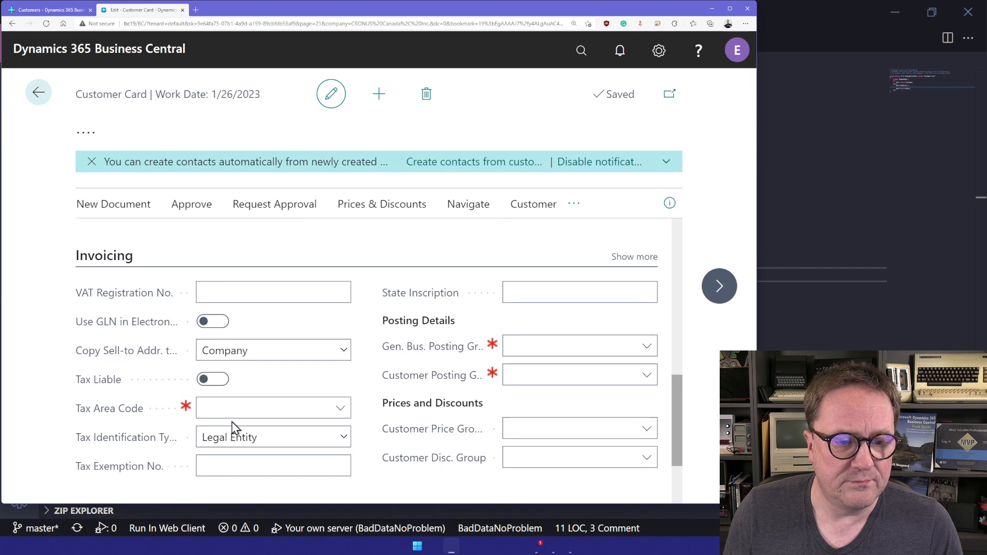
mouse_move(157, 415)
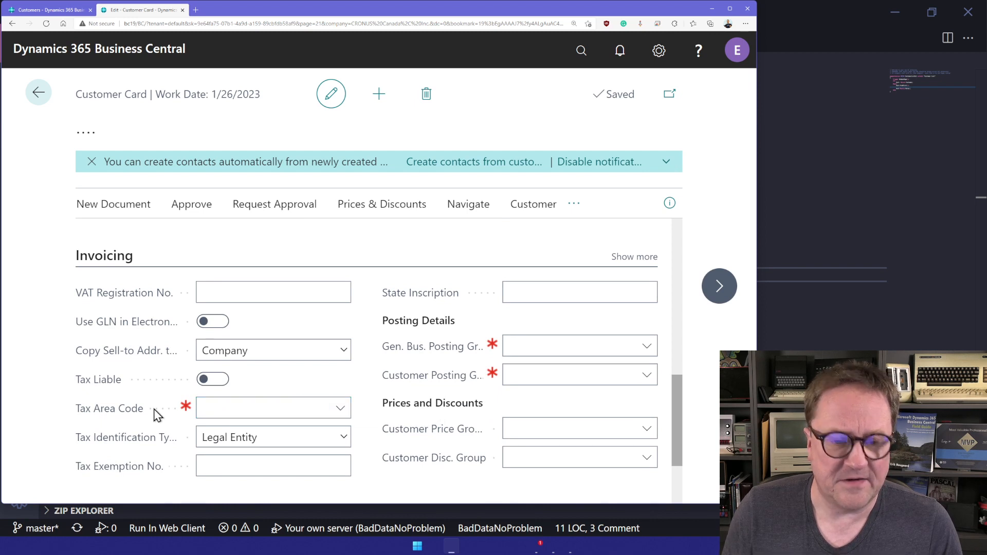
click(344, 408)
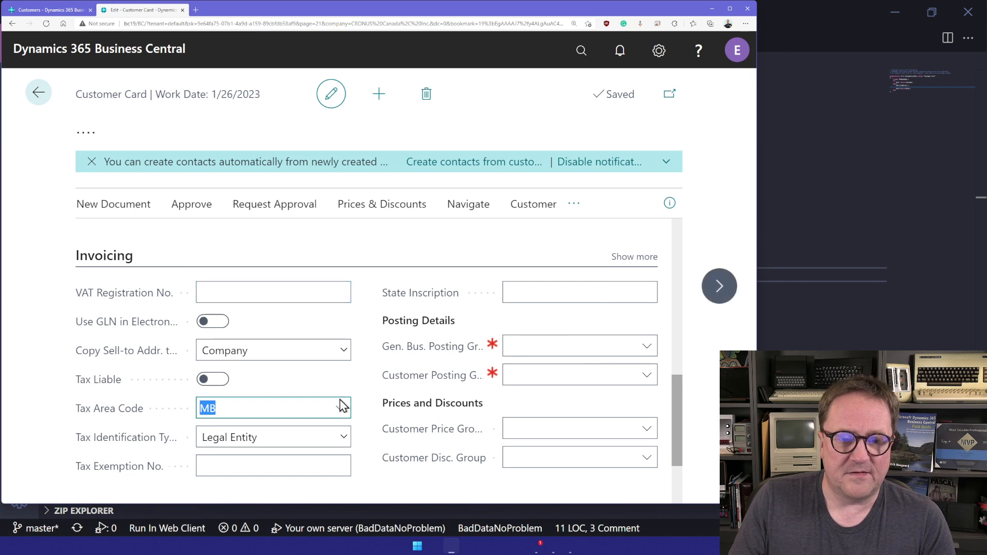
click(342, 409)
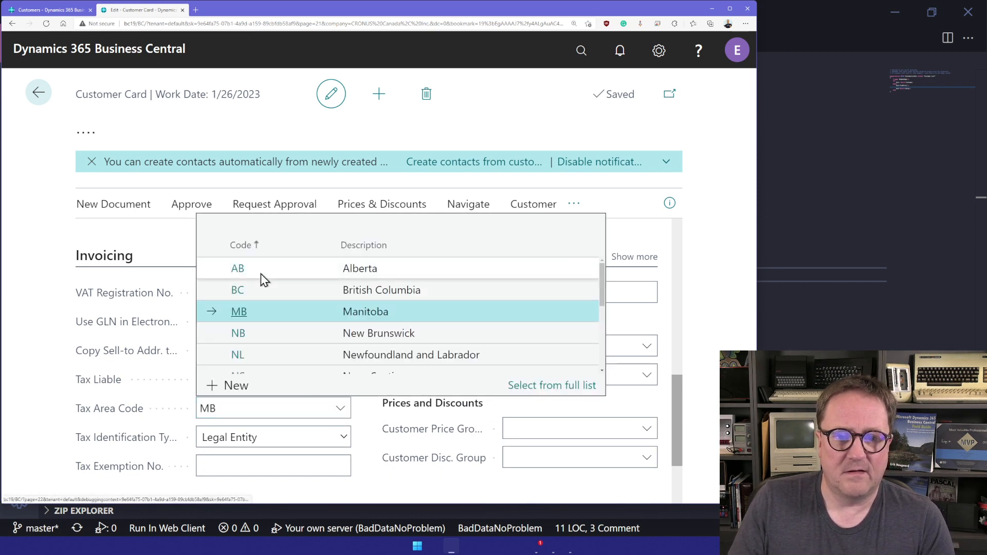
mouse_move(299, 324)
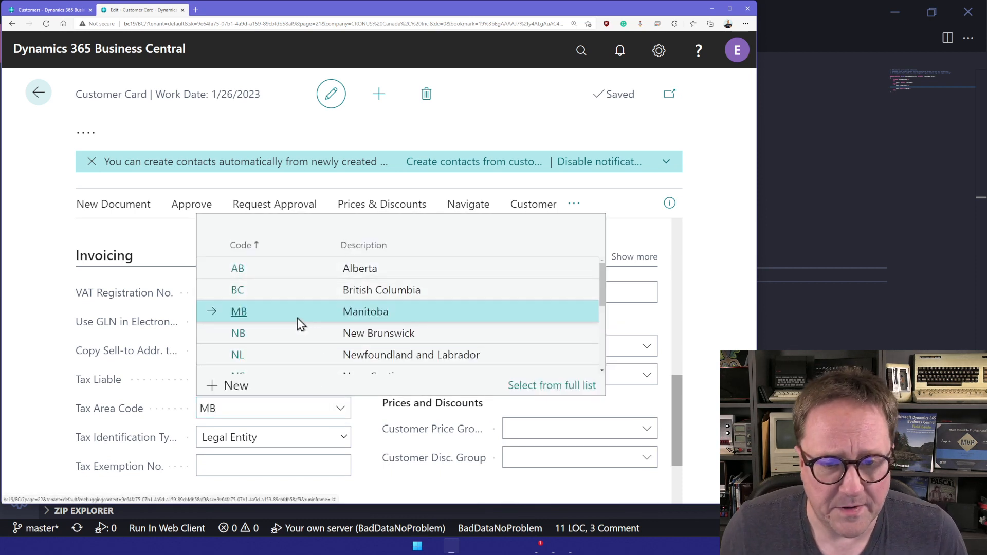
mouse_move(352, 335)
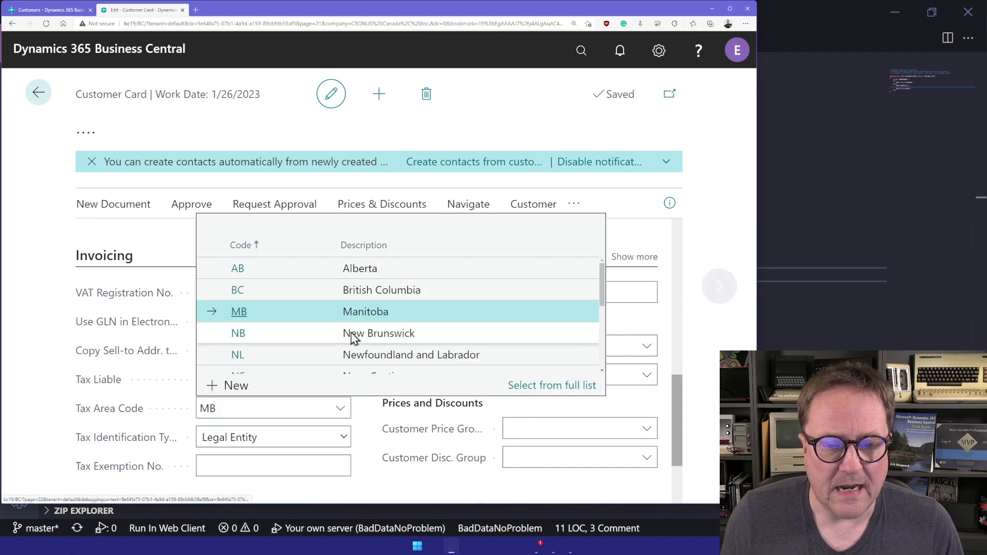
scroll(down, 3)
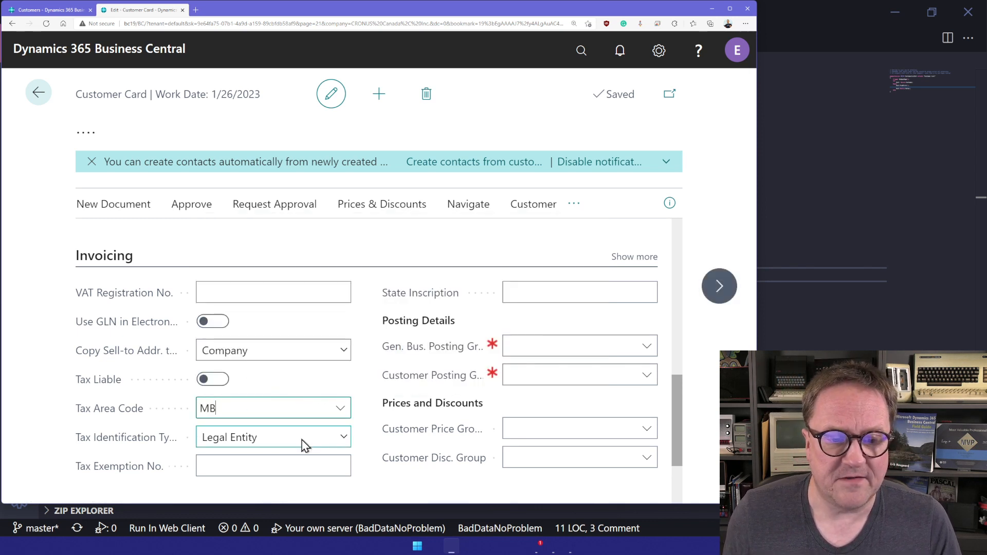
click(38, 92)
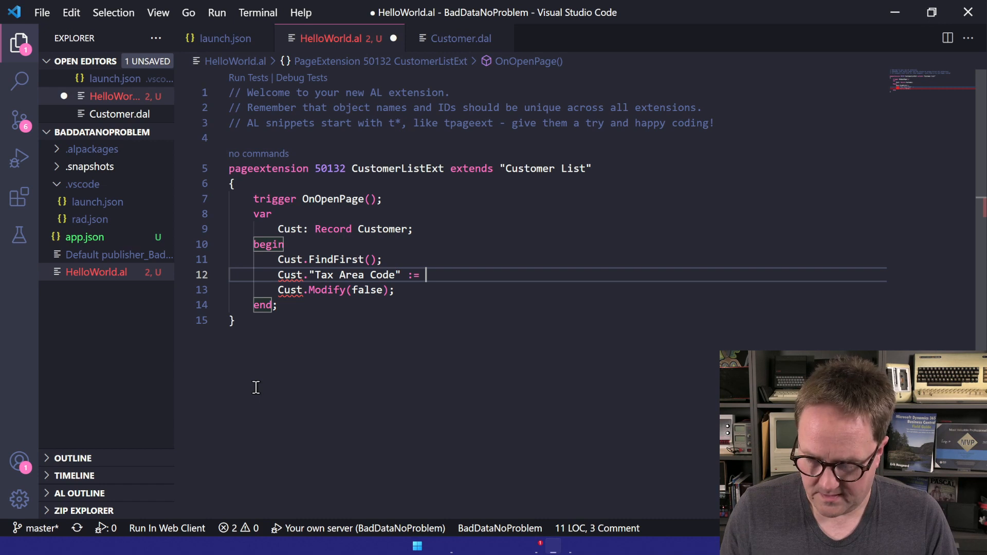
- Complete line 12 as Cust."Tax Area Code" := 'YOUTUBE';
text('YOT')
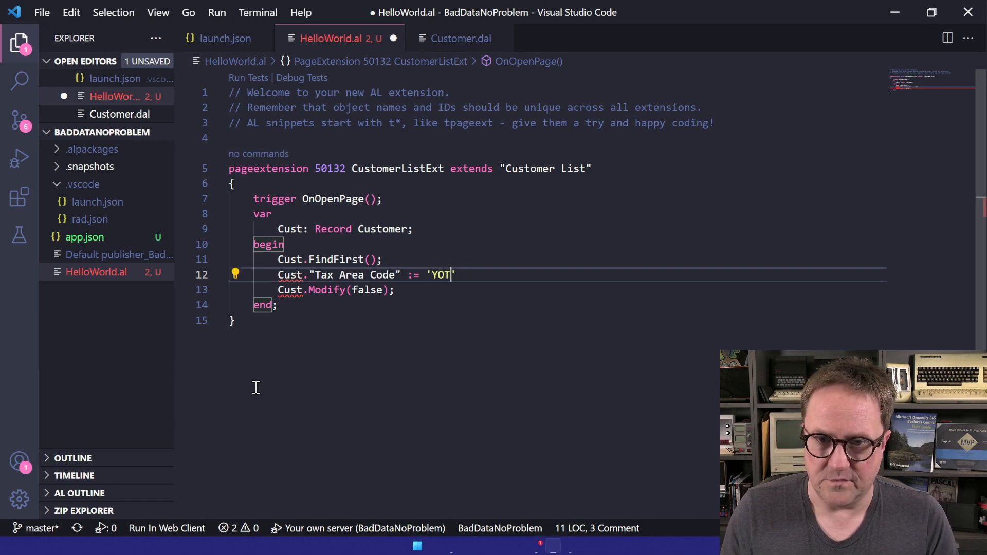
text(T)
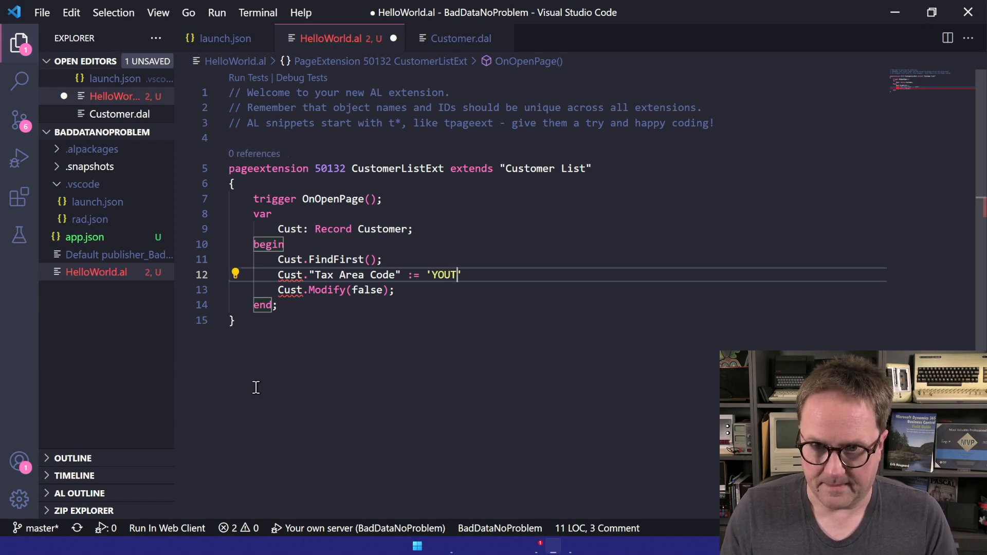
text(UBE';)
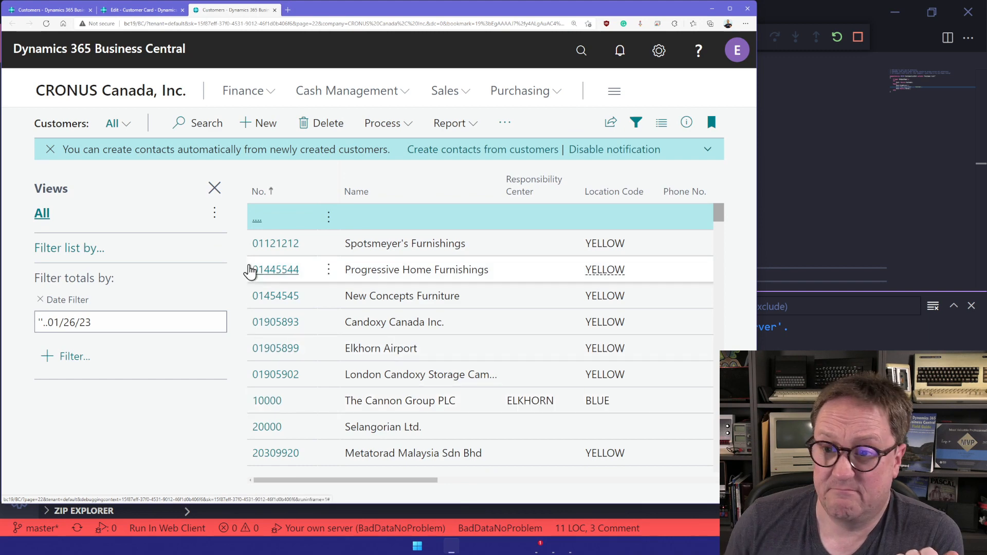
- From the Customers list, confirm the first customer's Invoicing Tax Area Code reads YOUTUBE
click(276, 270)
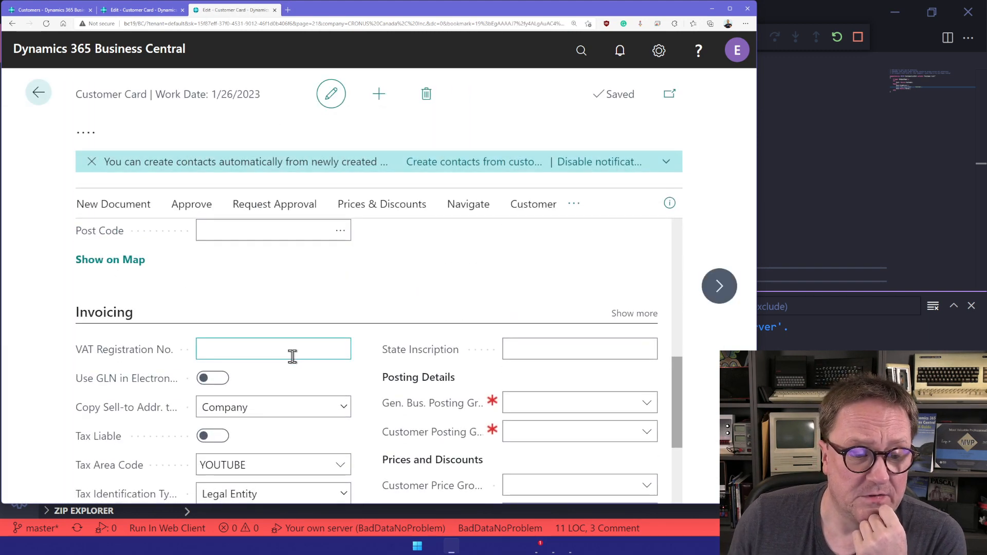
scroll(down, 3)
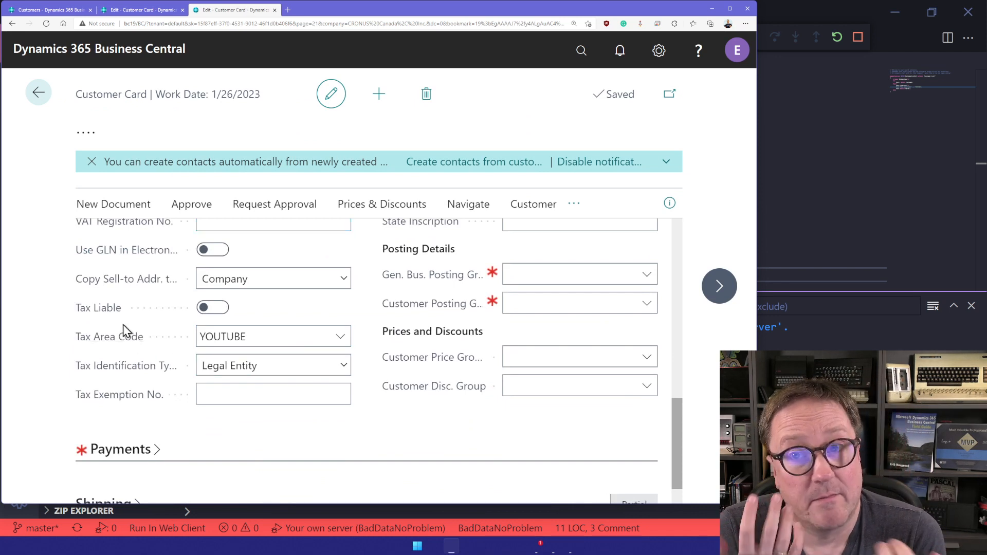
click(273, 336)
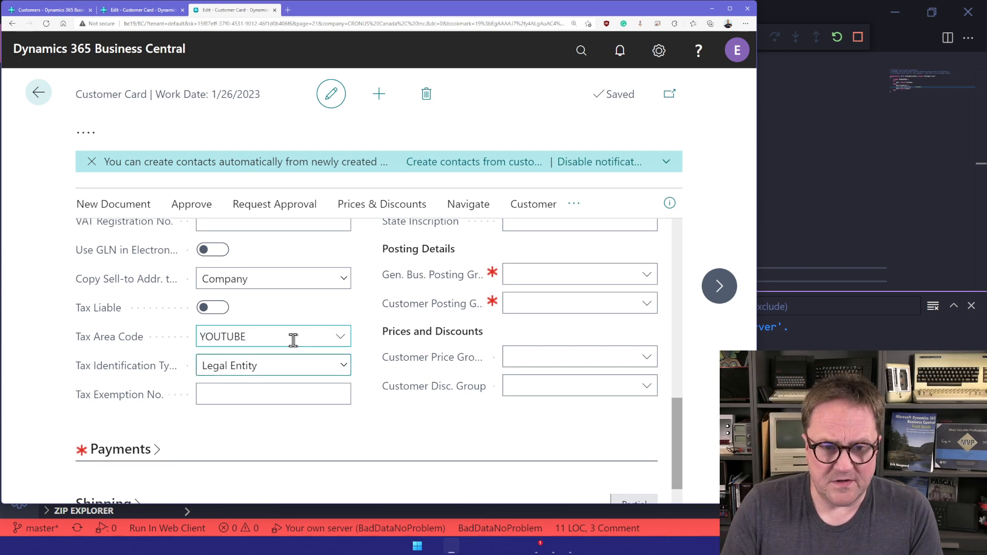
double_click(222, 336)
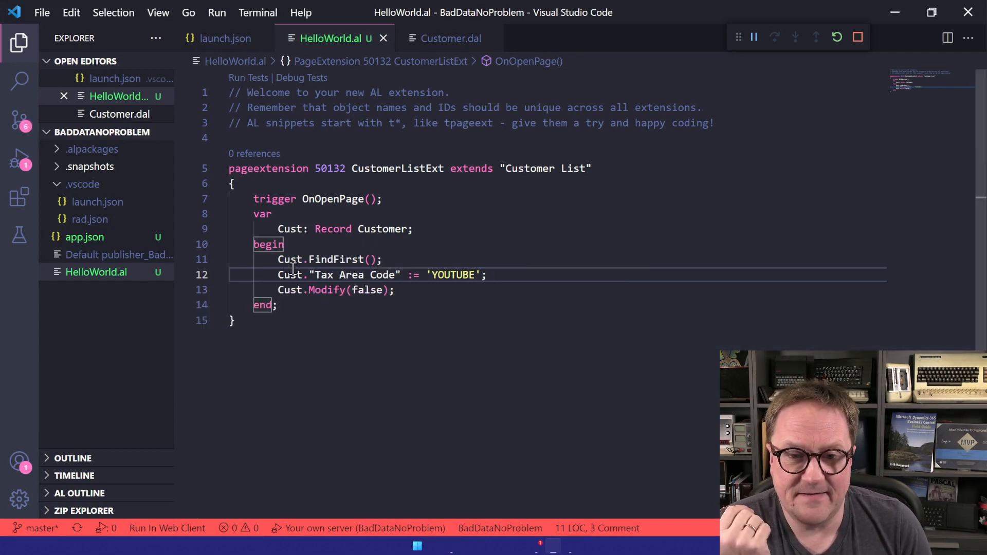
click(395, 290)
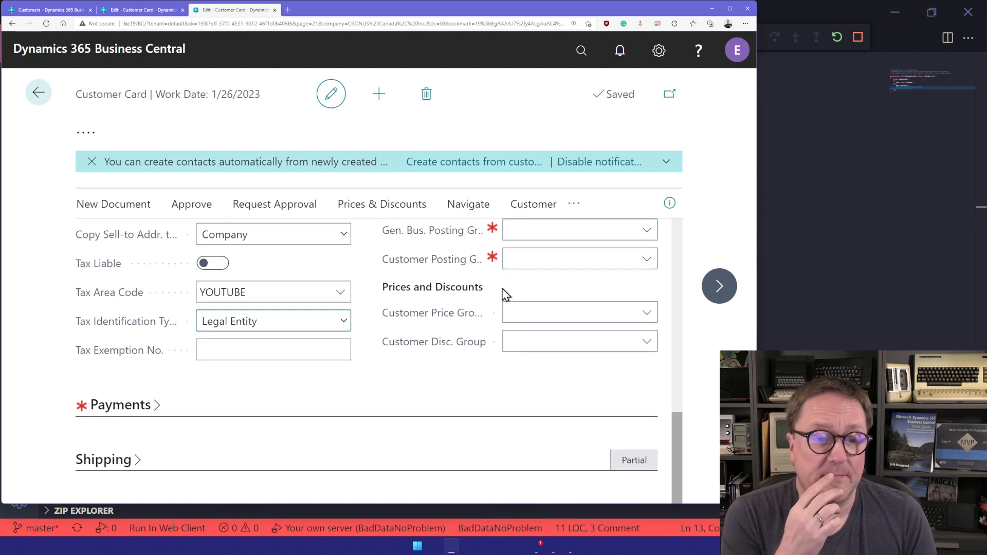
scroll(up, 3)
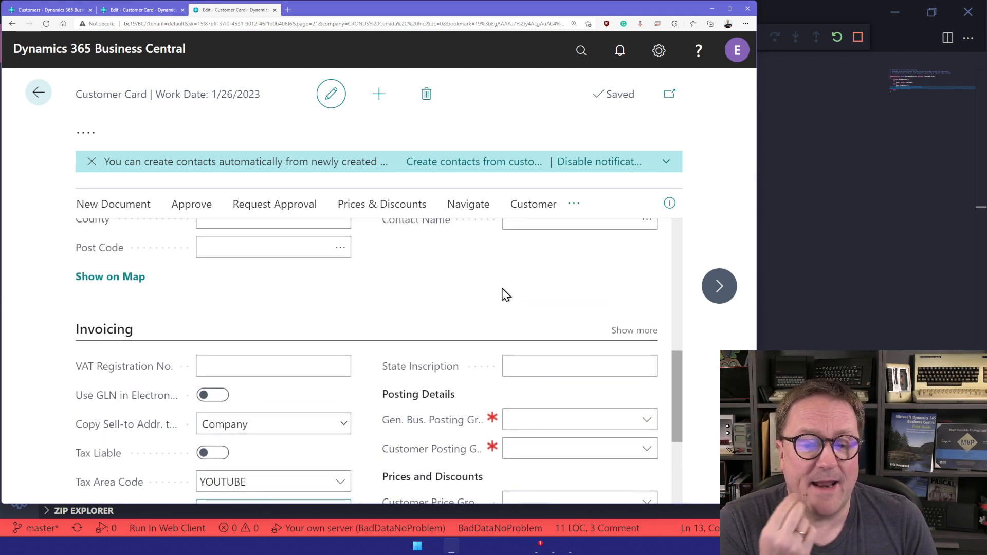